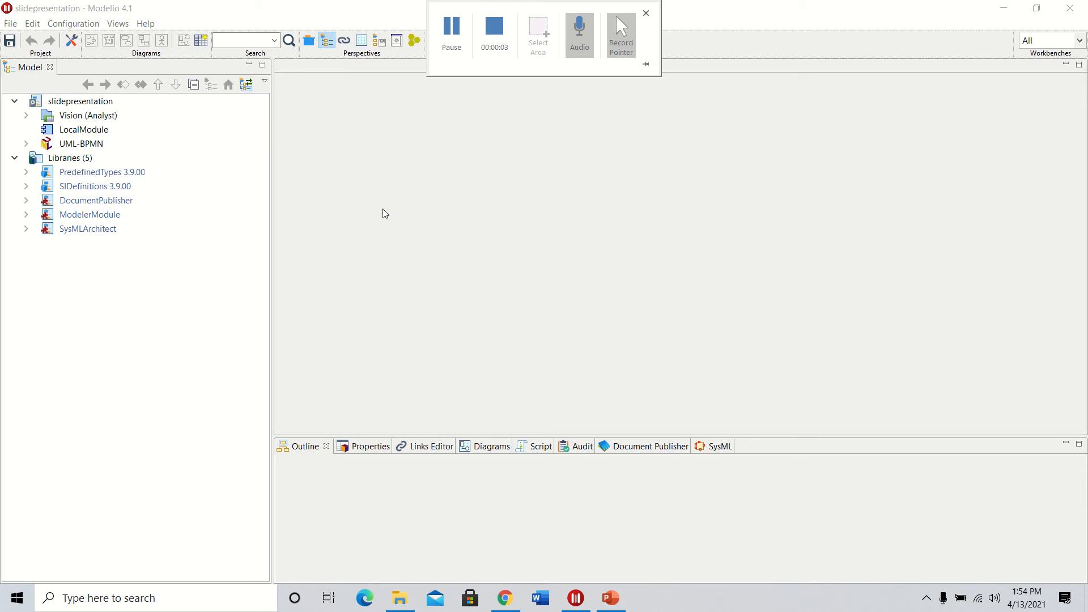
mouse_move(369, 166)
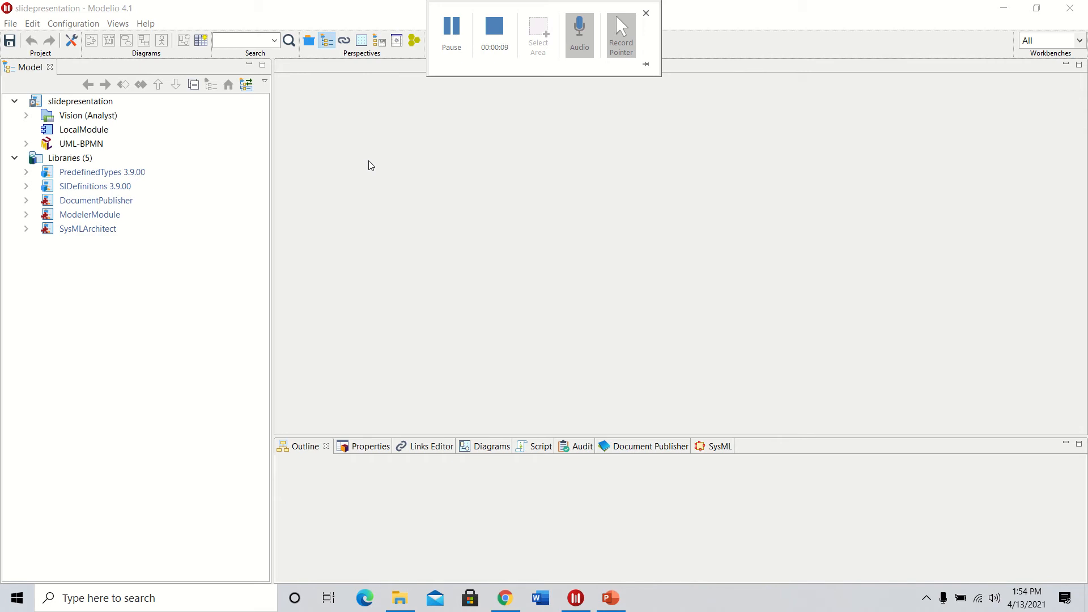
mouse_move(126, 130)
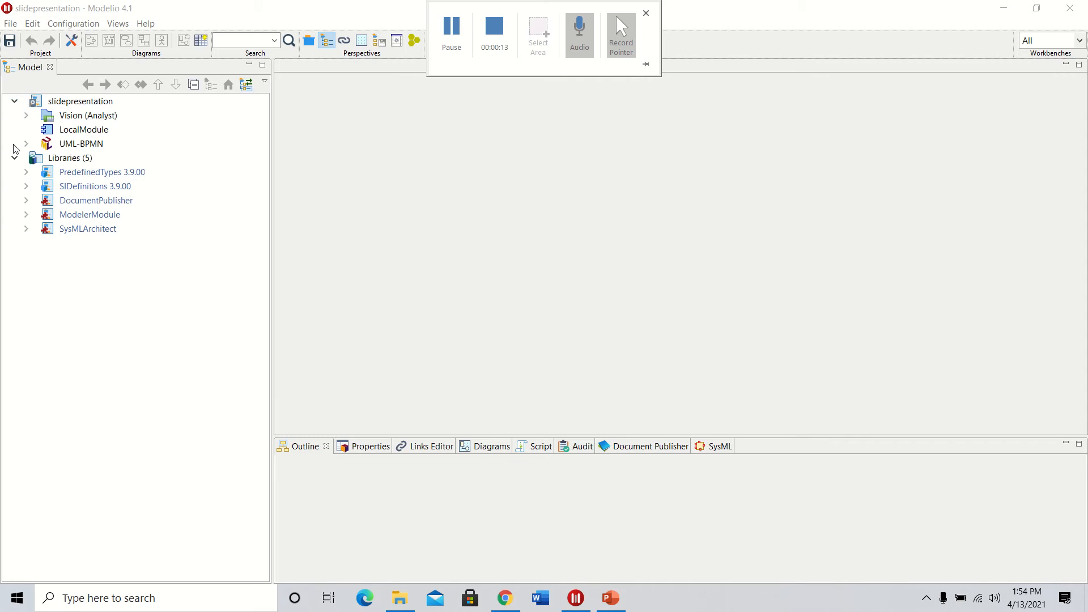
Expand the UML-BPMN project and bring up the Model package's context menu
left_click(26, 144)
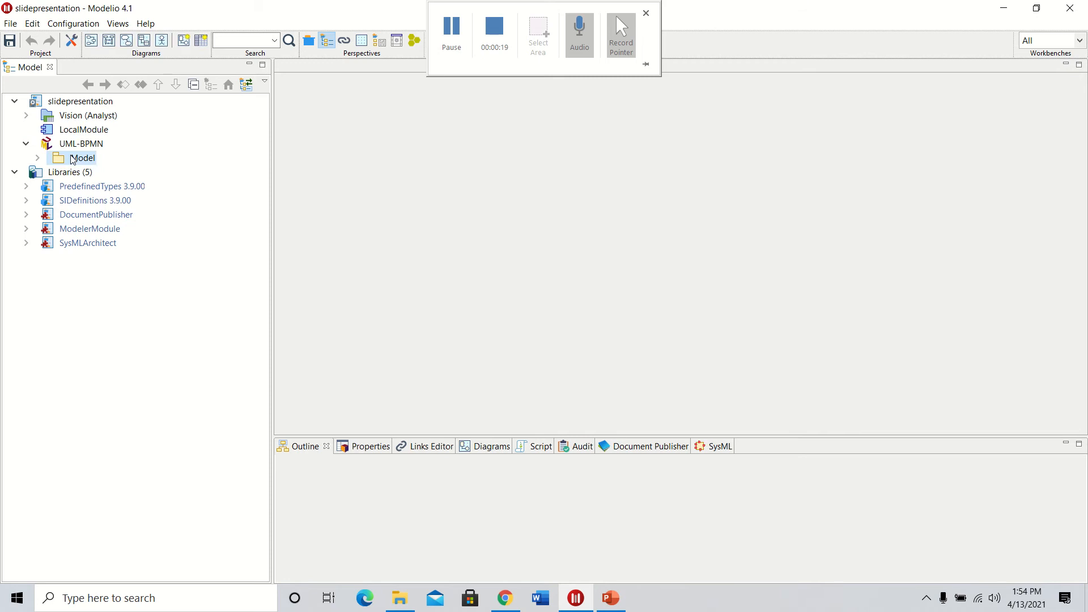
right_click(83, 157)
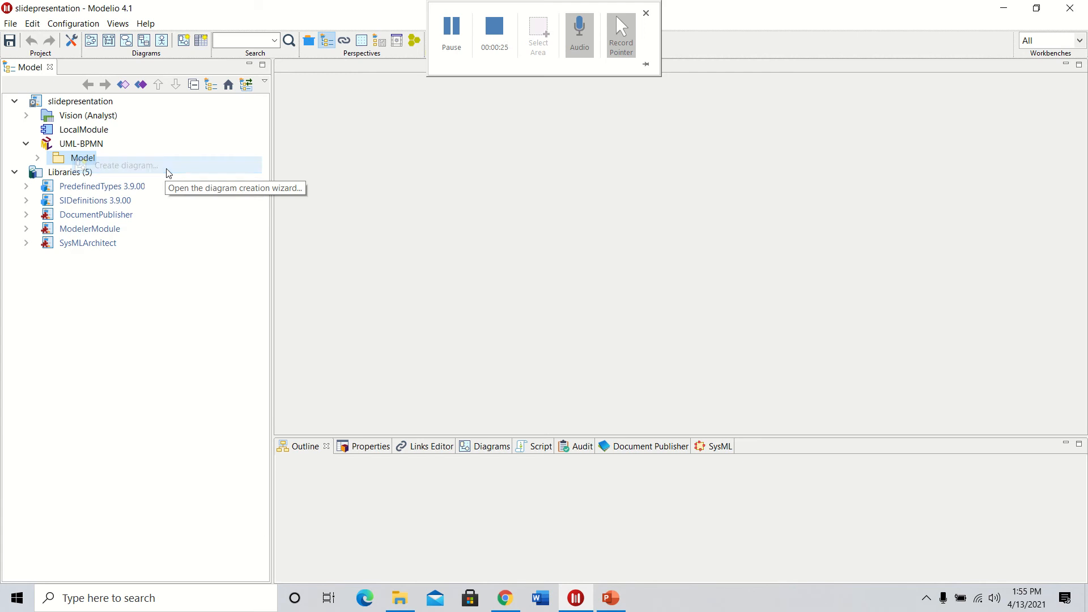
Start the Create diagram wizard for the Model package and pick SysML Activity diagram
left_click(126, 165)
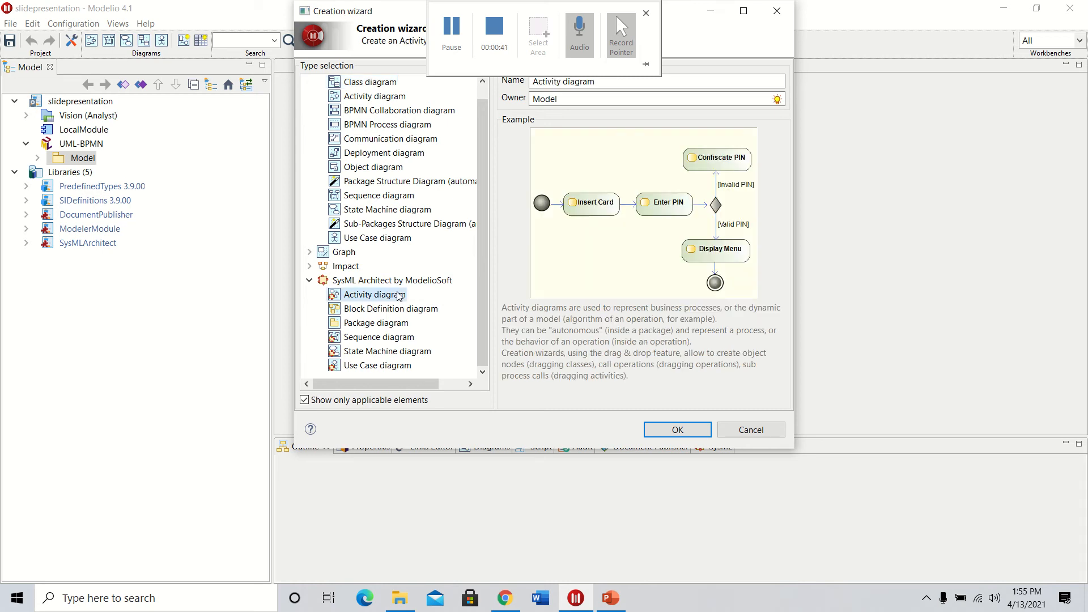
mouse_move(584, 240)
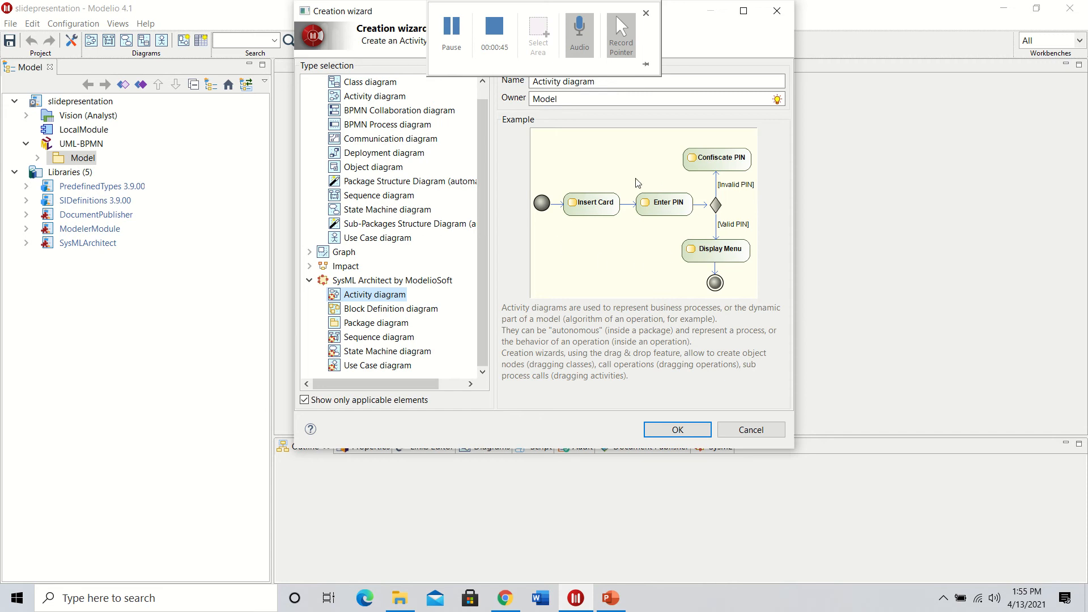
mouse_move(639, 258)
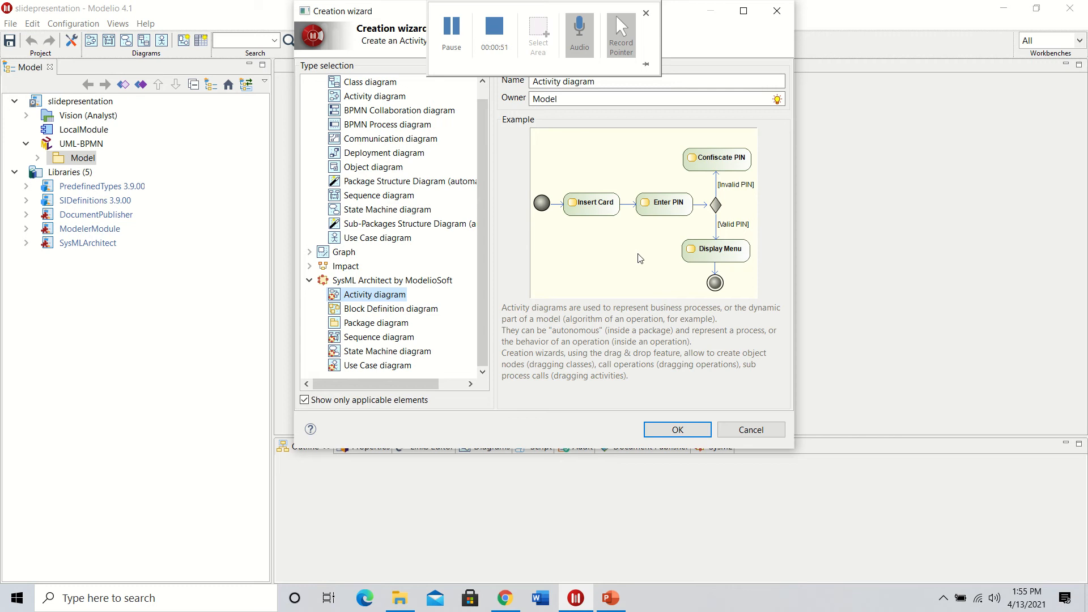
mouse_move(592, 233)
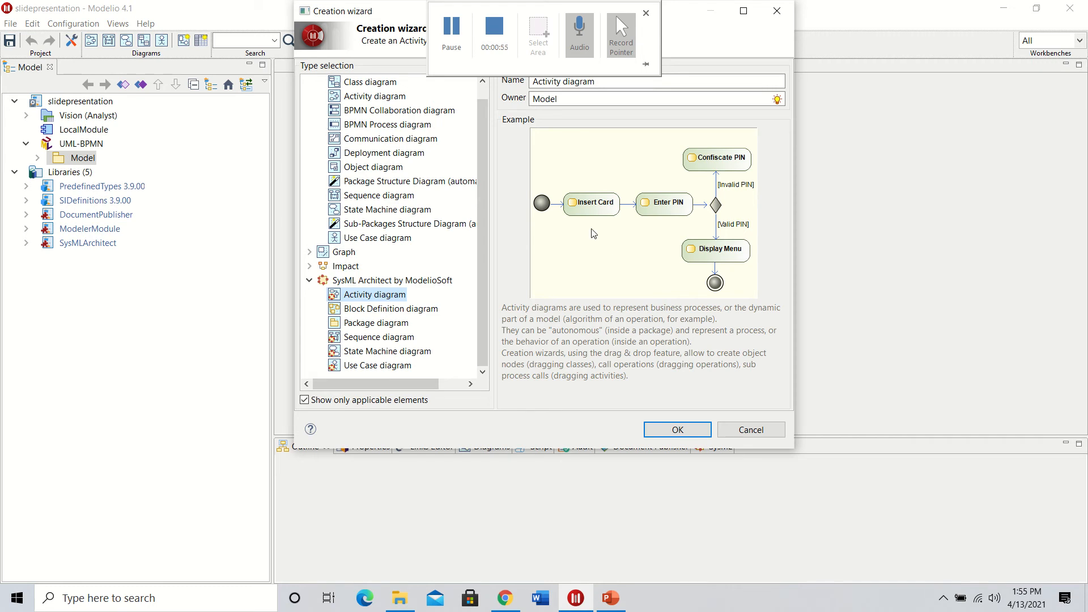
mouse_move(568, 222)
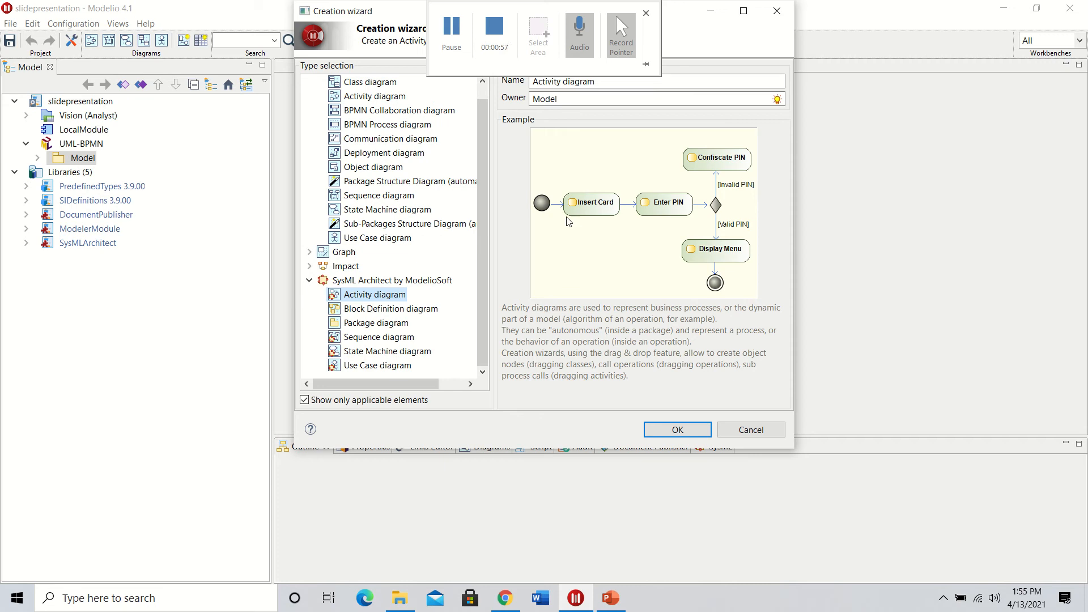
mouse_move(542, 202)
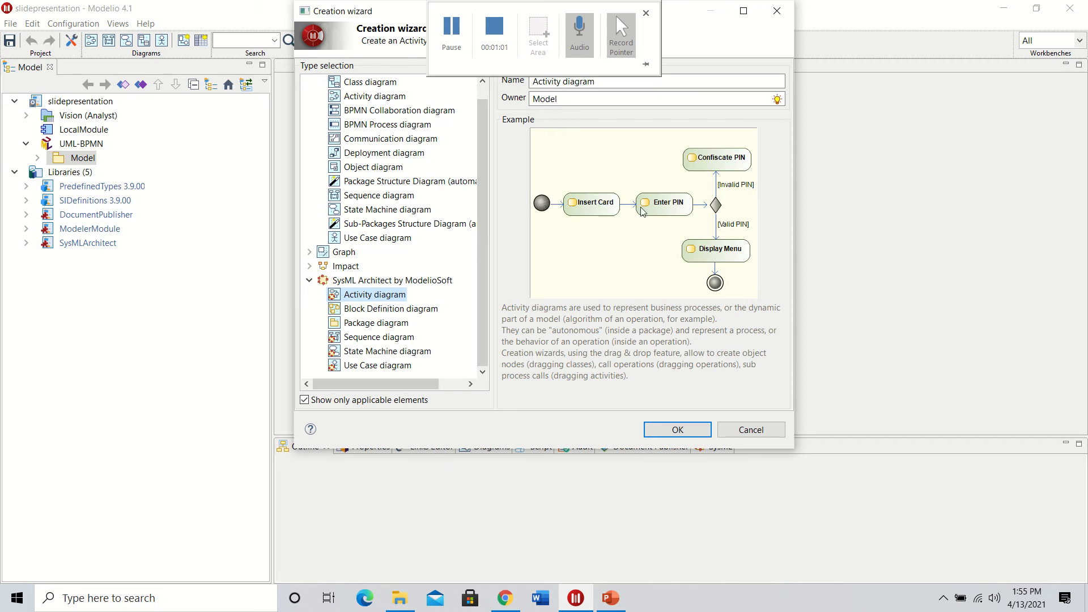
mouse_move(676, 215)
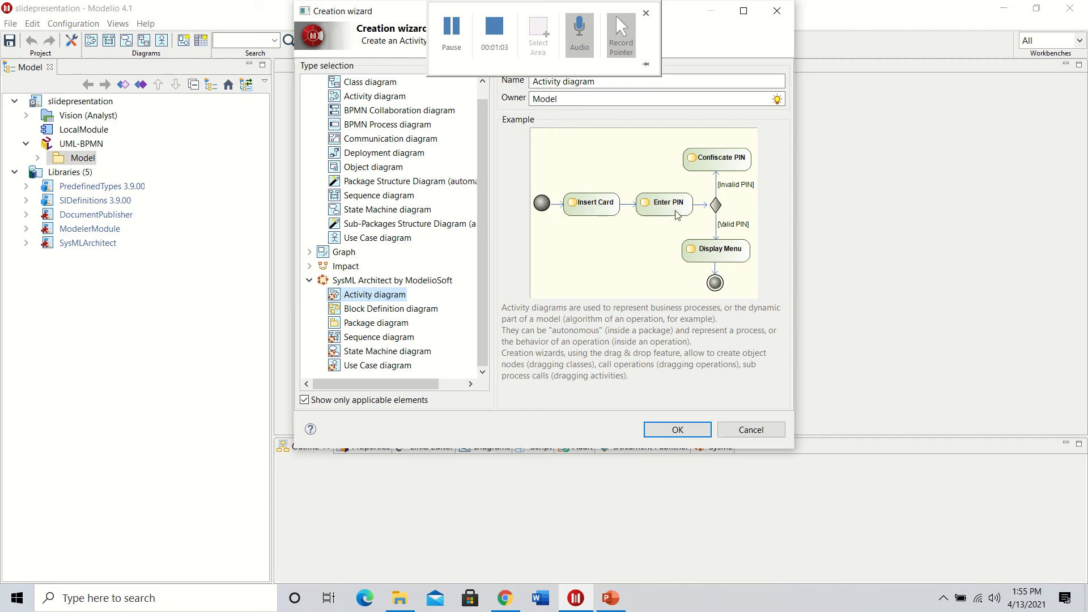
mouse_move(716, 203)
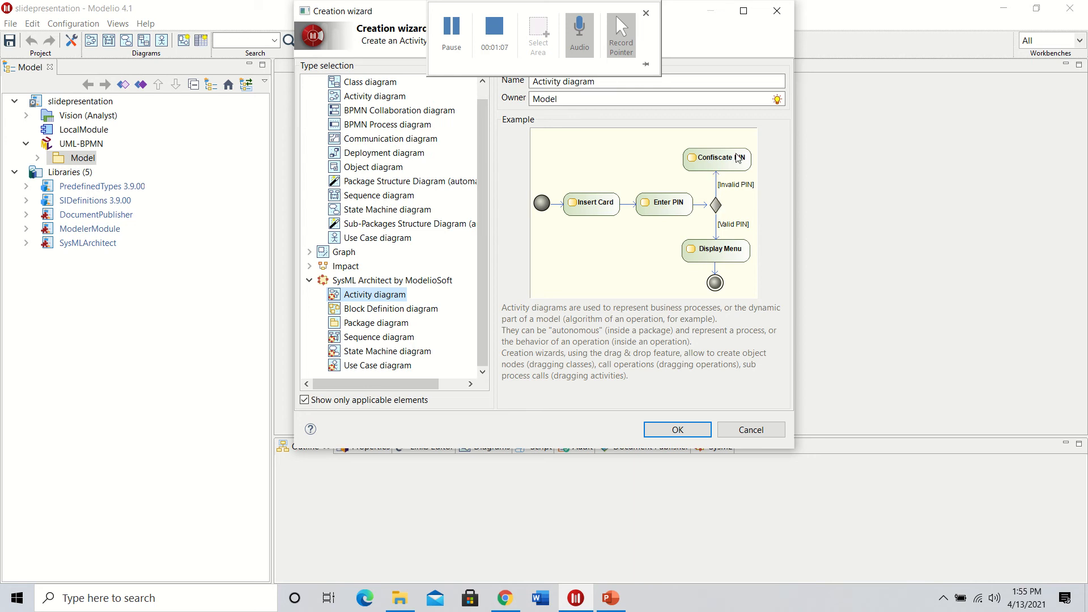
mouse_move(750, 189)
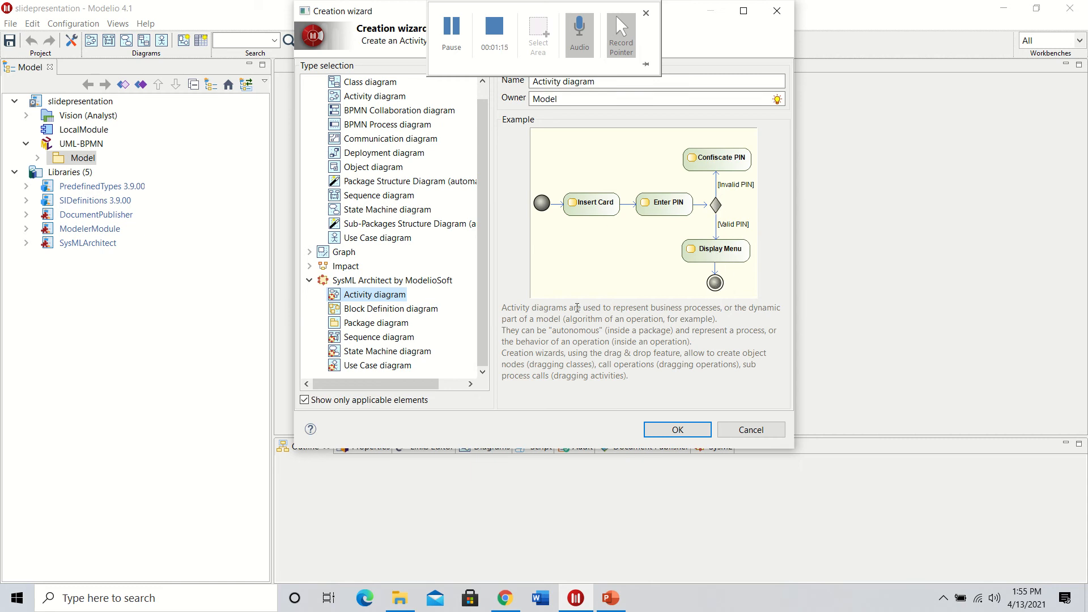
mouse_move(618, 418)
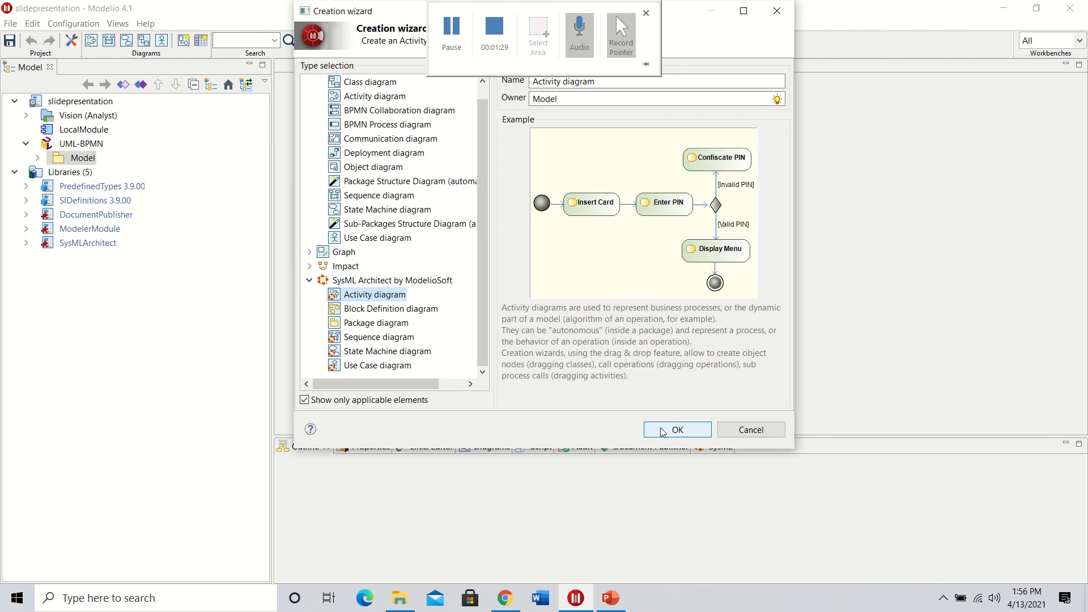
Confirm the wizard so the empty Activity diagram opens under a new Activity element
left_click(676, 429)
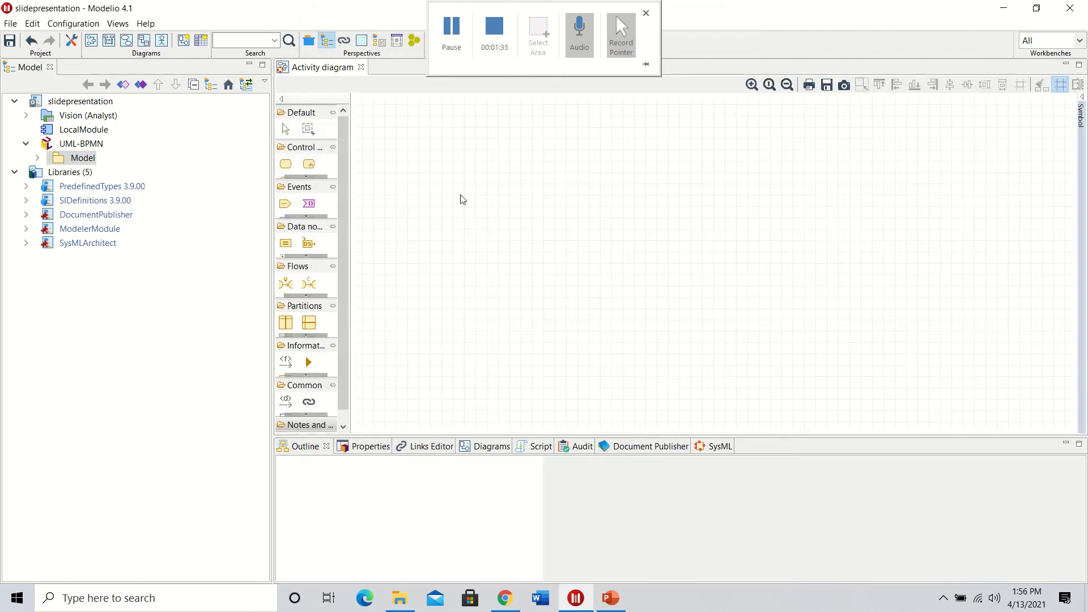
left_click(36, 158)
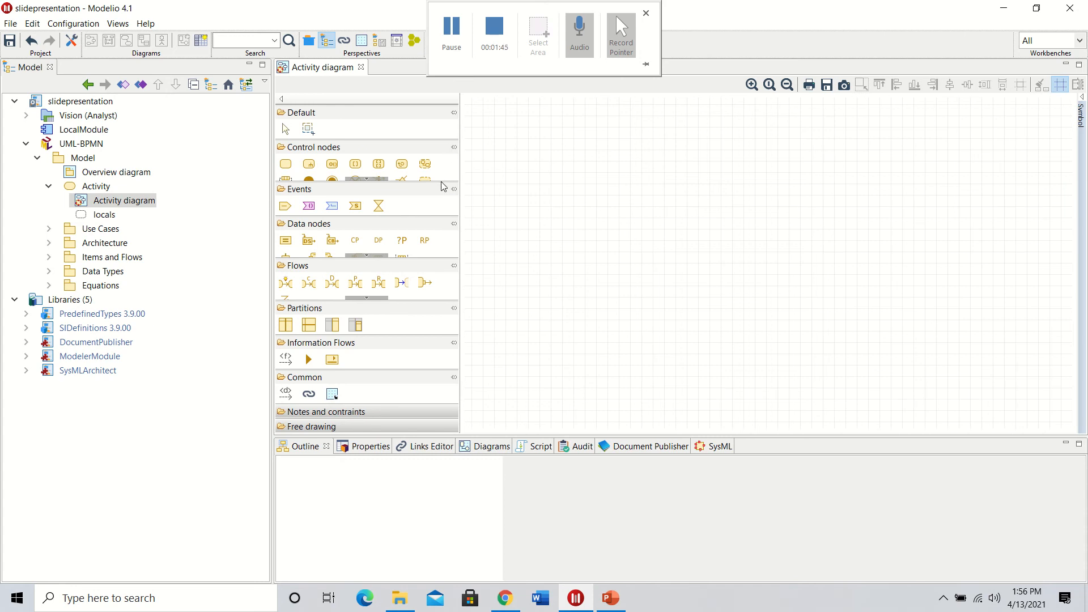
mouse_move(416, 151)
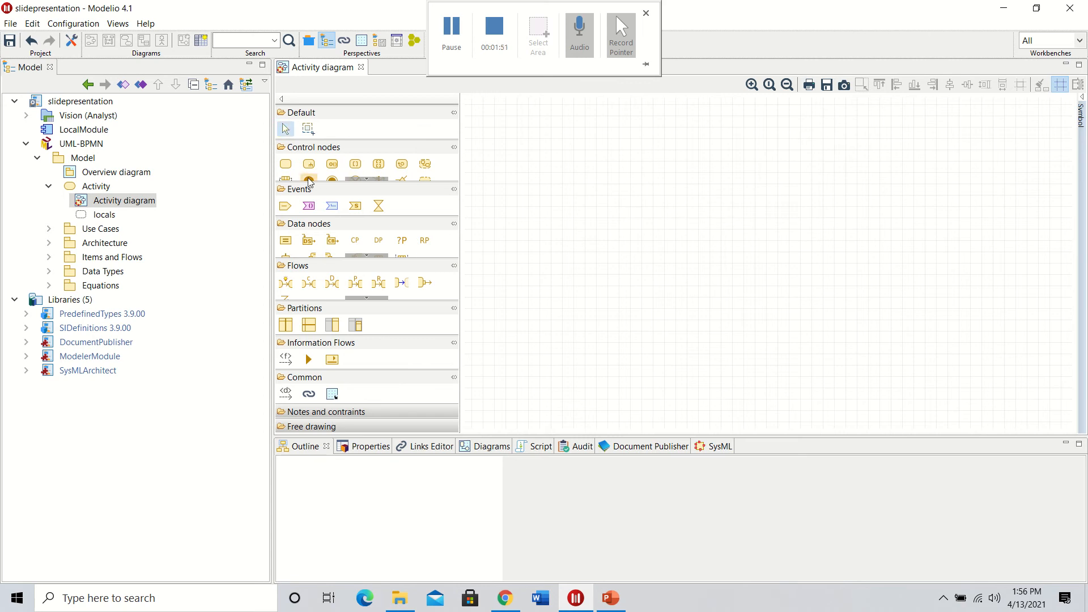
mouse_move(285, 205)
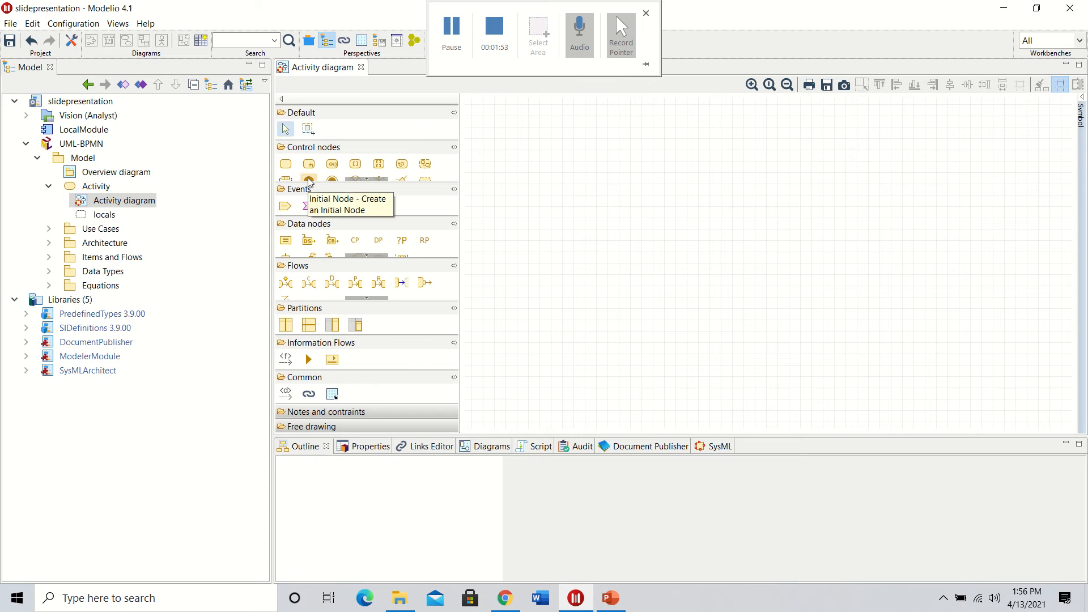
Place an initial node with actions Action and Action1 to its right
left_click(308, 163)
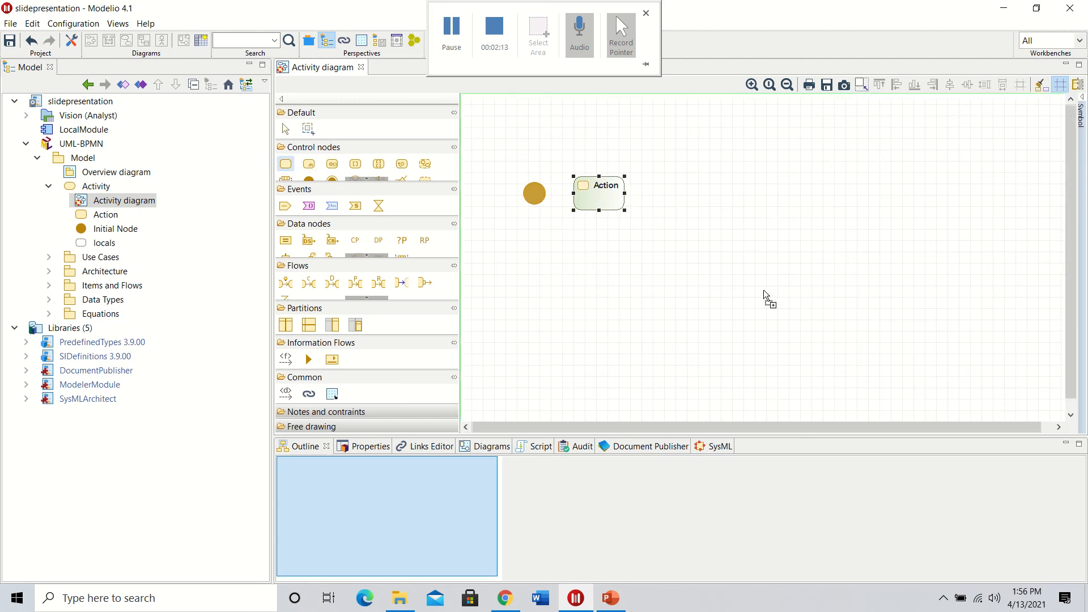
left_click(745, 200)
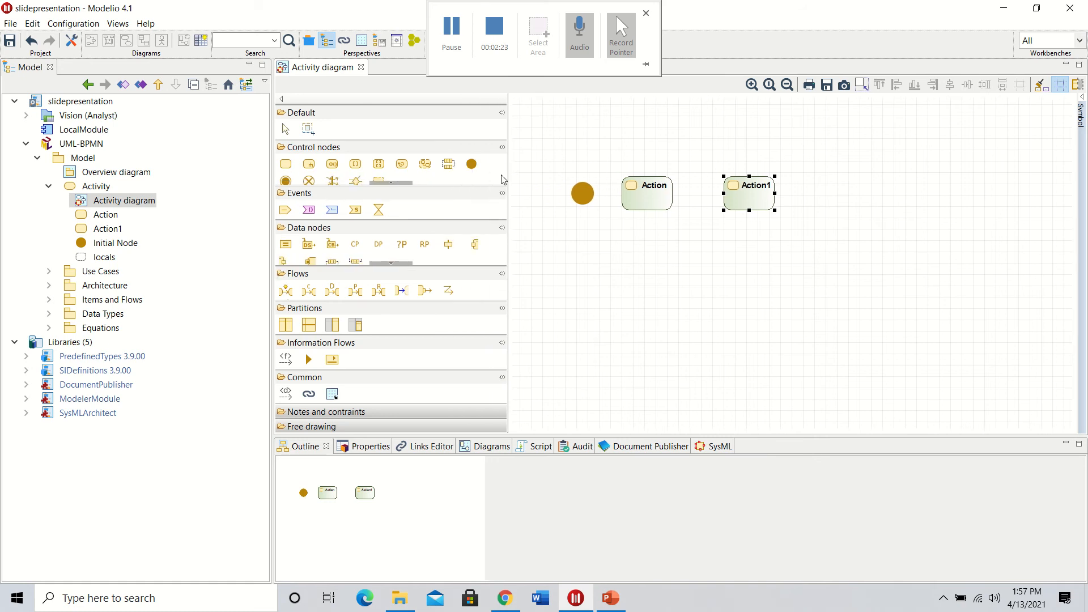
mouse_move(355, 180)
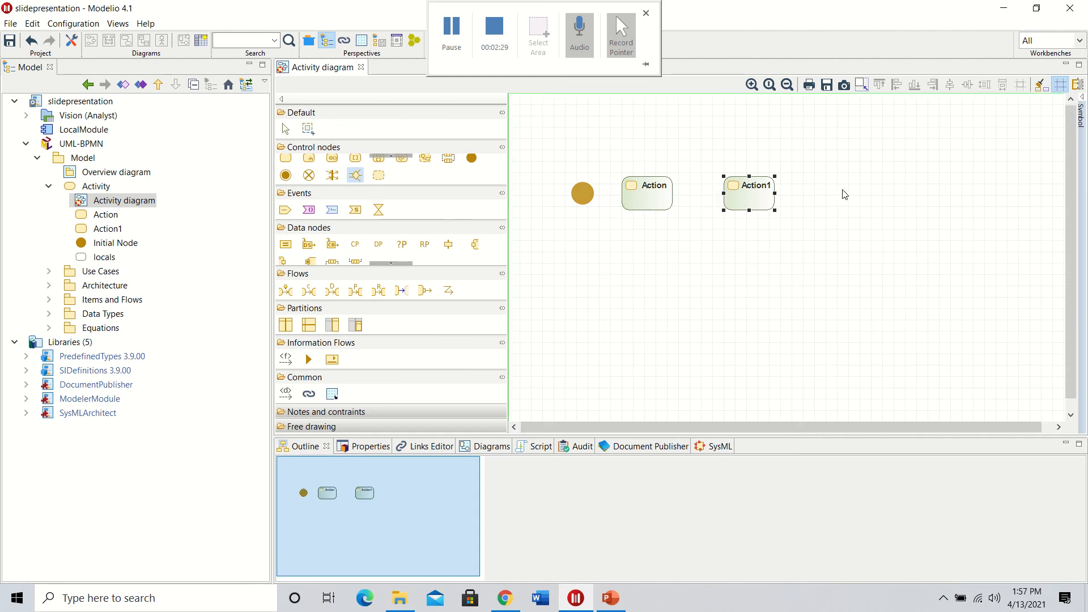
Place a decision-merge node right of Action1 with Action2 above and Action3 below
left_click(355, 175)
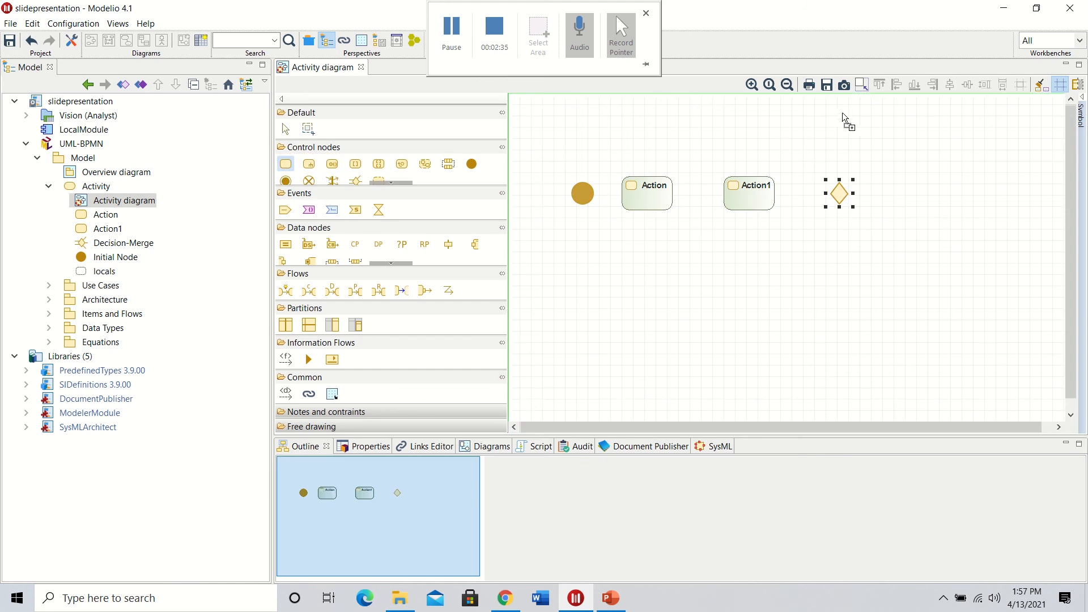
left_click(846, 117)
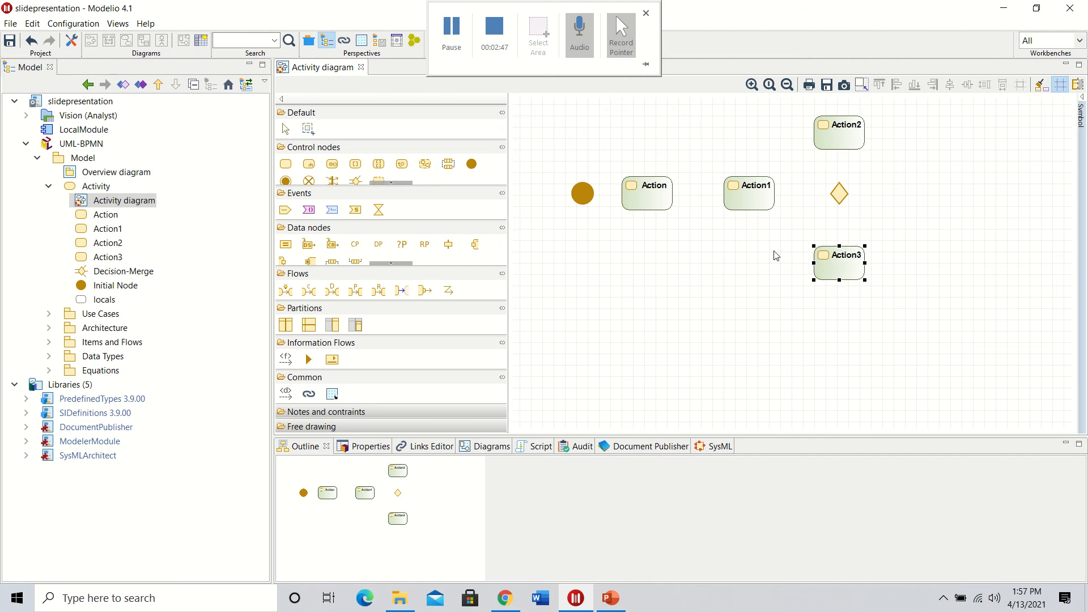
mouse_move(431, 283)
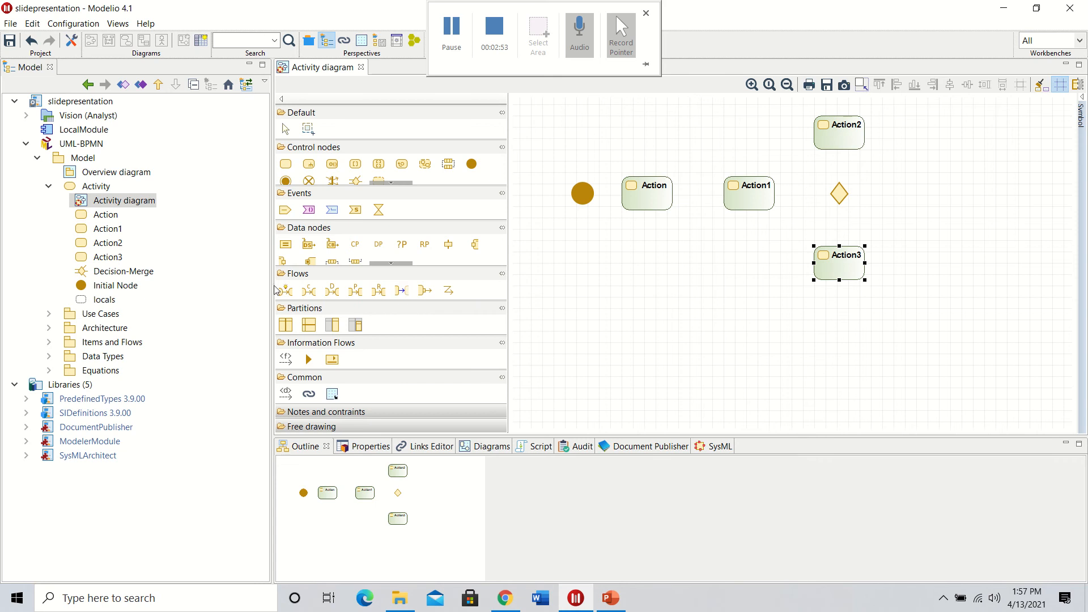
mouse_move(292, 283)
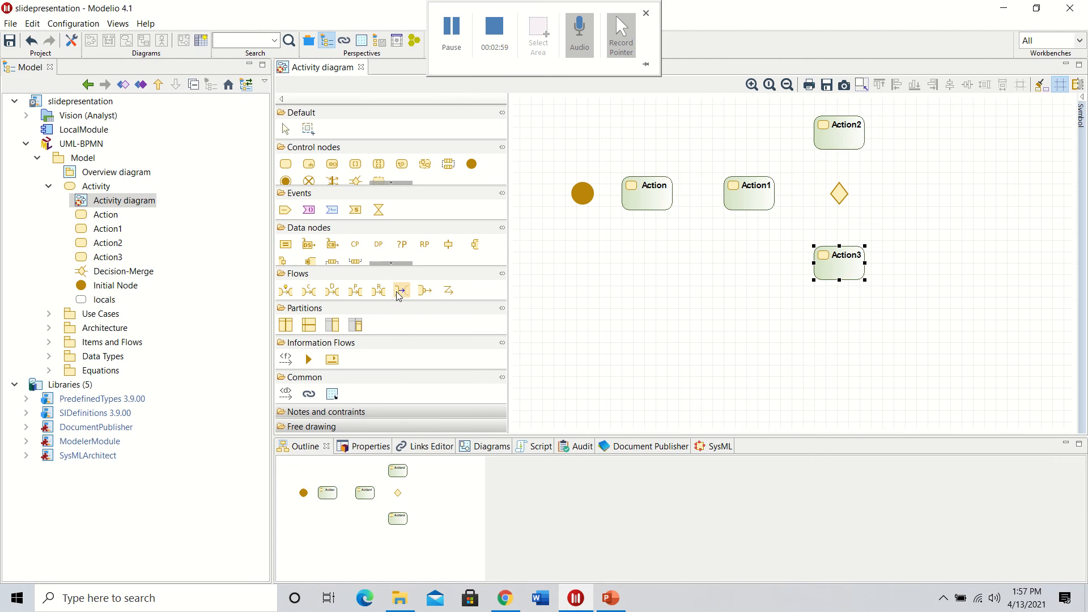
mouse_move(401, 290)
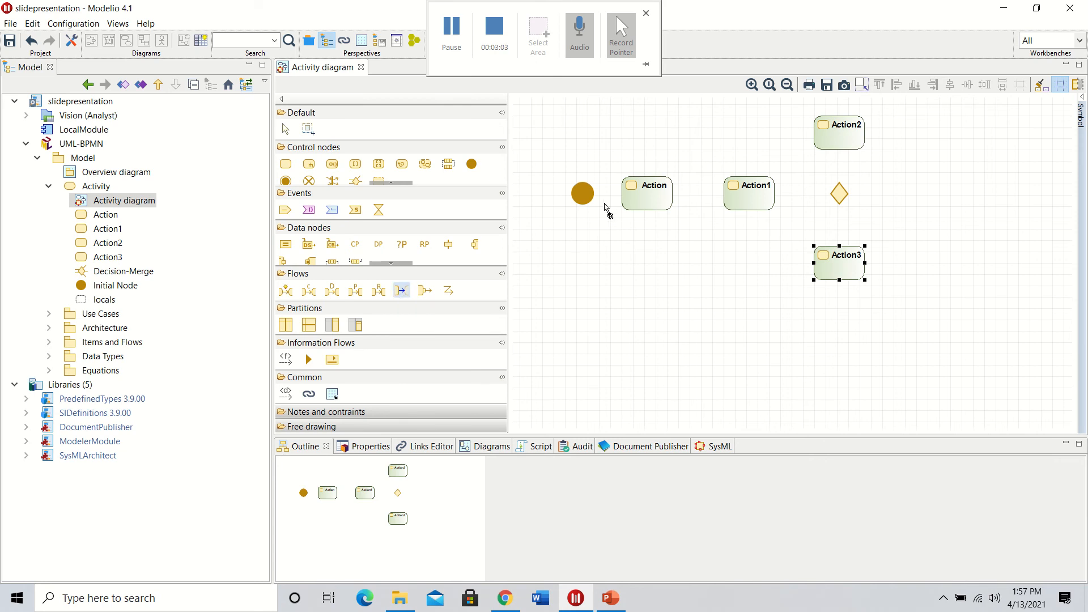
Link start node through Action and Action1 to the decision, branching to Action2 and Action3
left_click(581, 193)
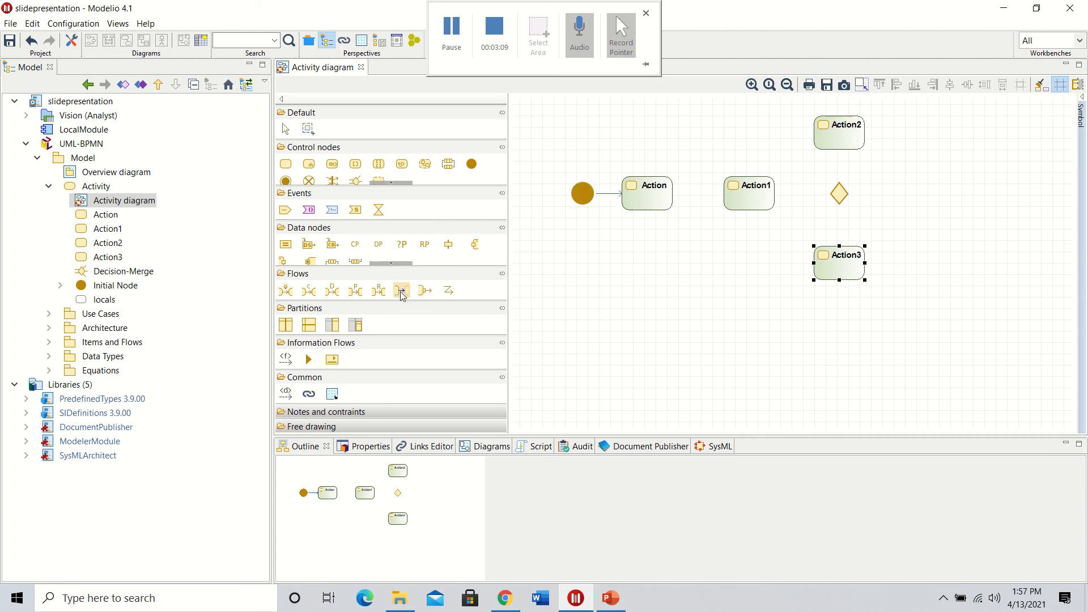
left_click_drag(666, 193, 726, 193)
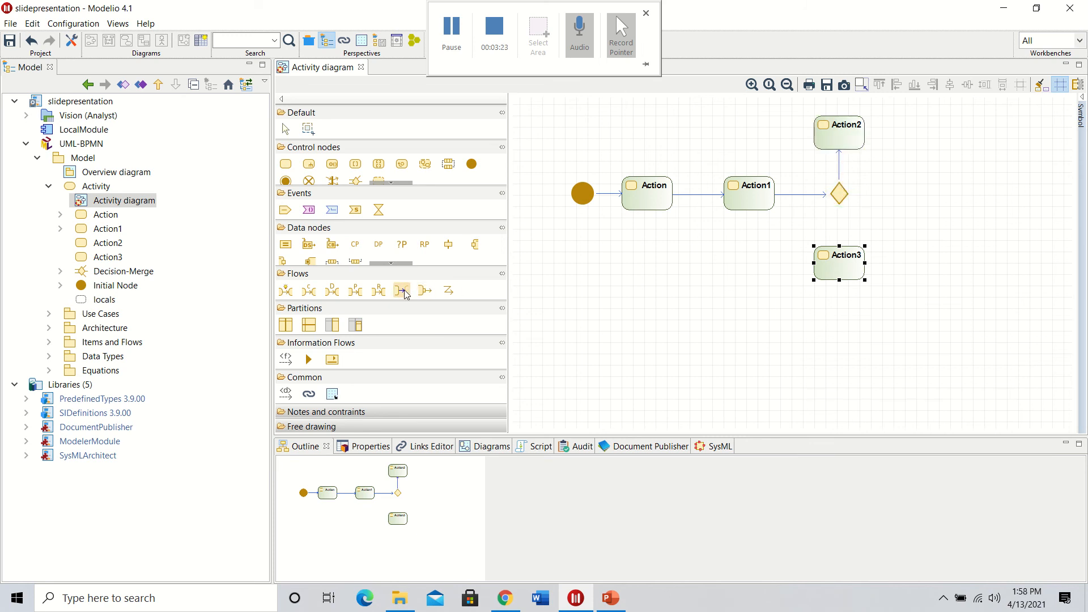
left_click(839, 193)
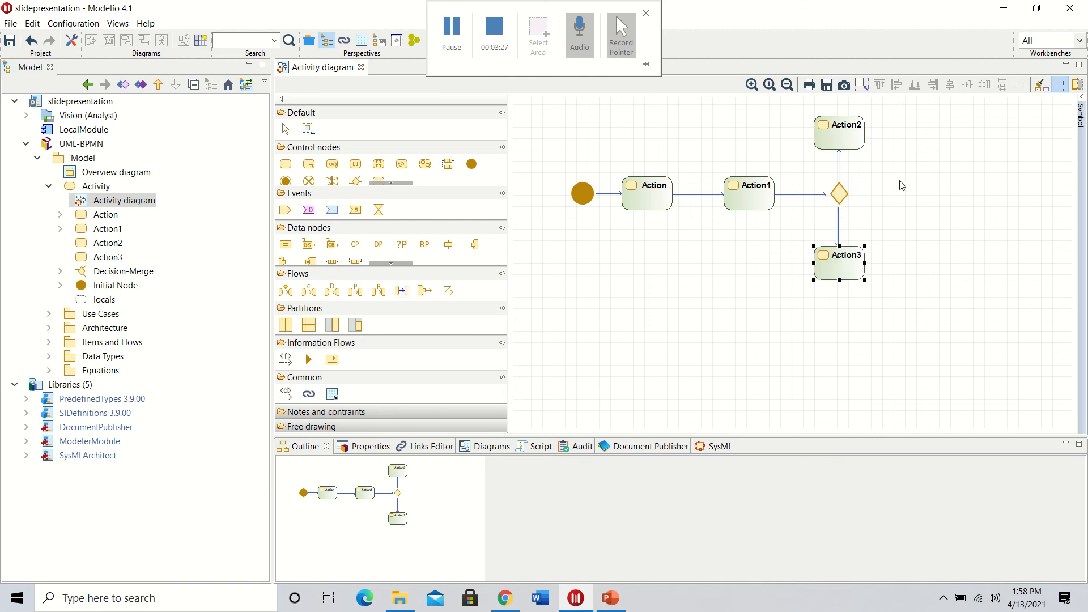
mouse_move(609, 182)
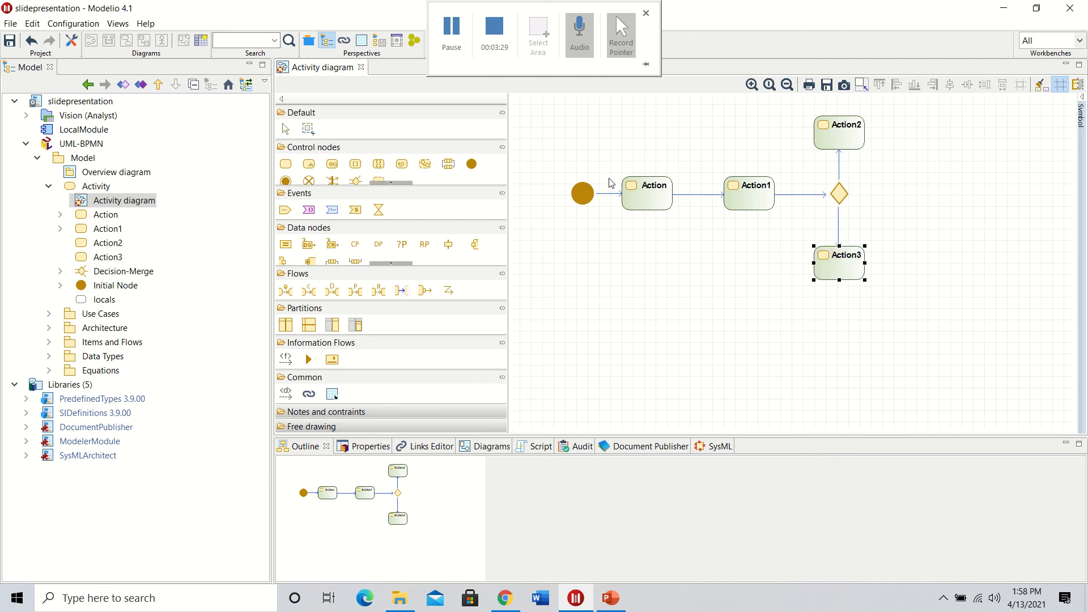
mouse_move(787, 159)
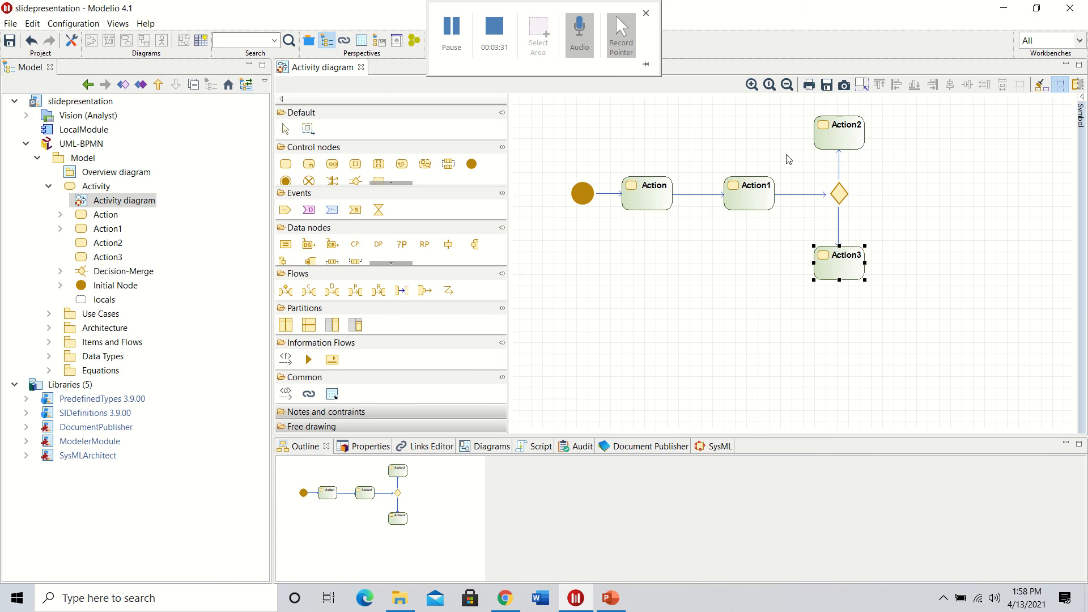
mouse_move(793, 184)
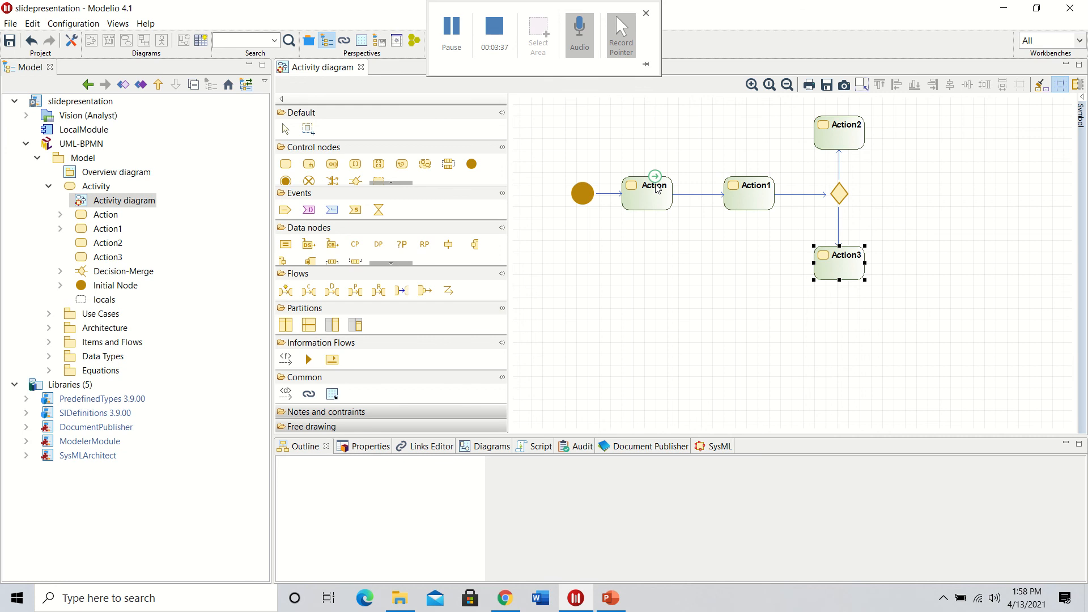
Rename the first two actions to Insert Card and enter pin
right_click(650, 185)
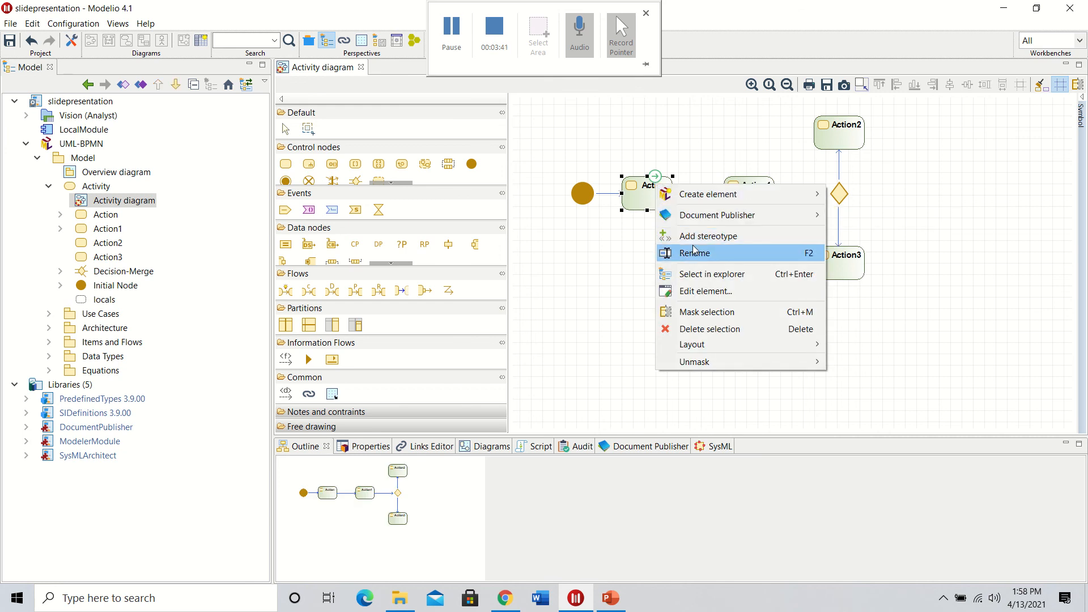
left_click(695, 252)
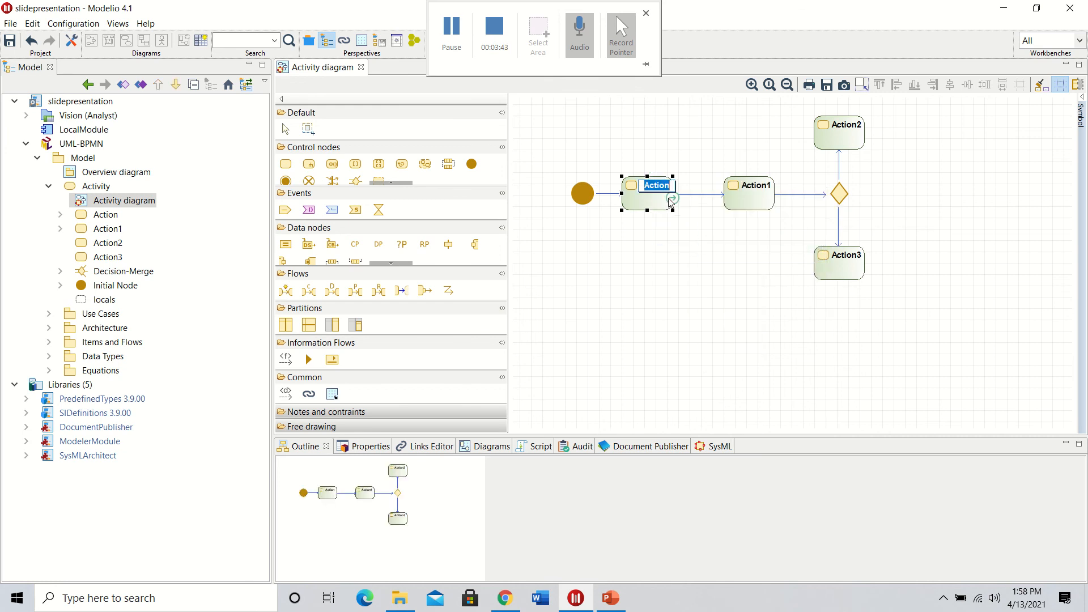
type("Insert")
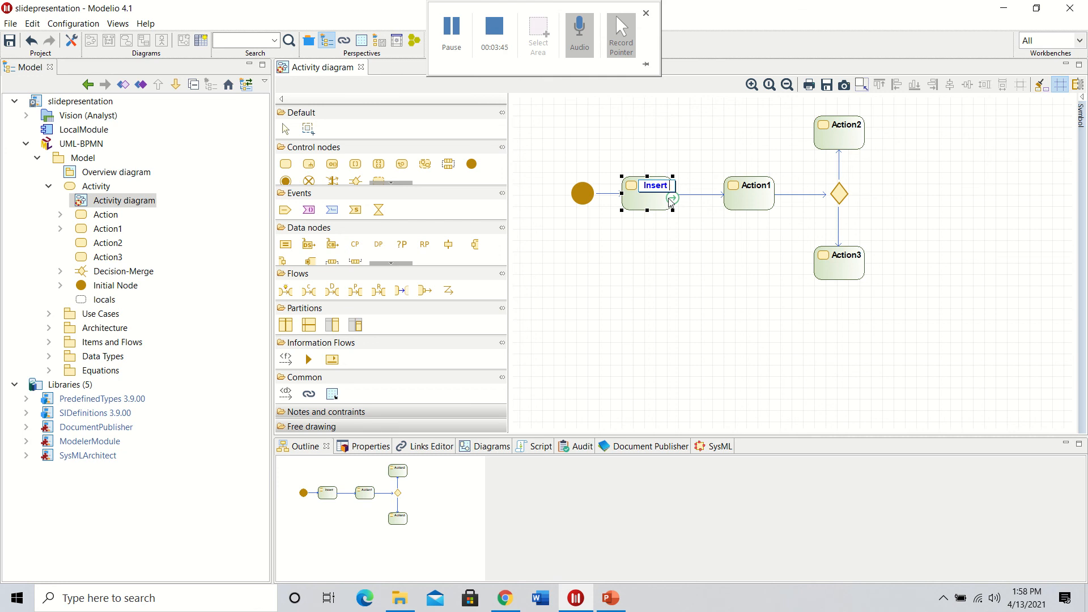
type("Card")
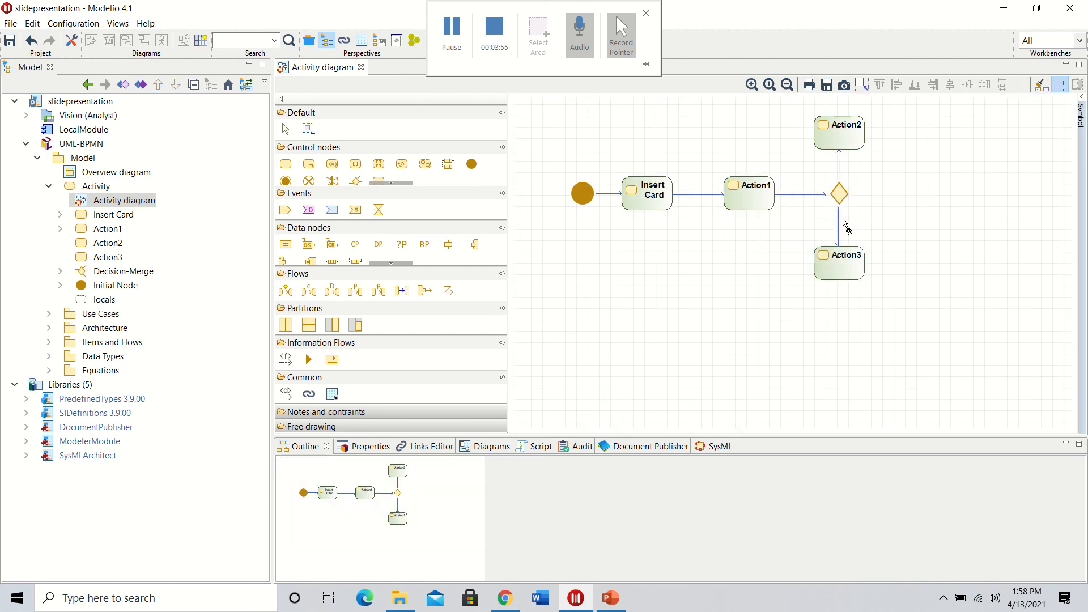
left_click(749, 191)
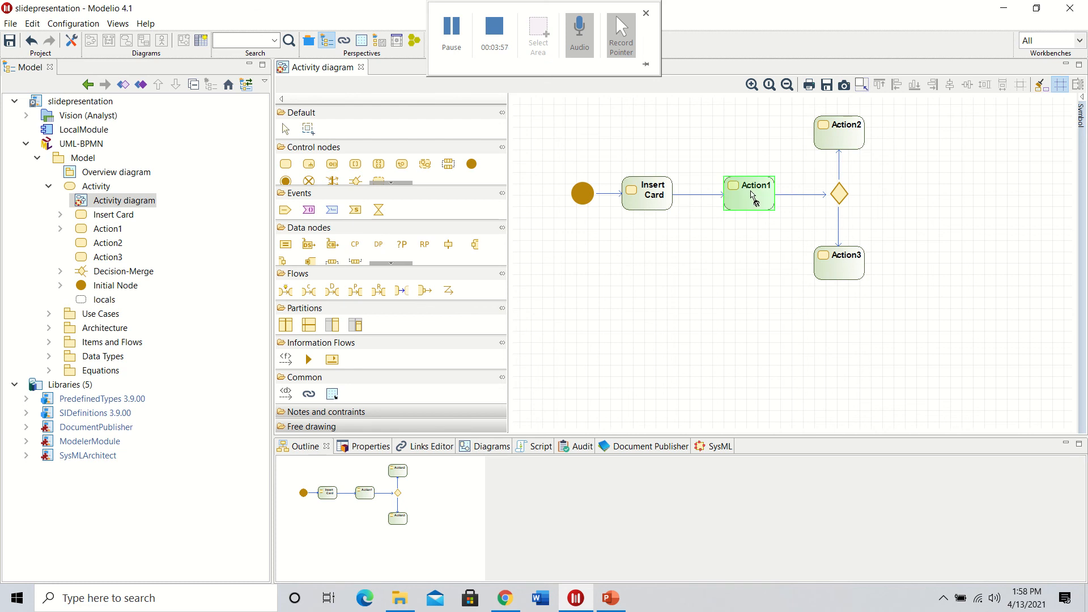
right_click(750, 193)
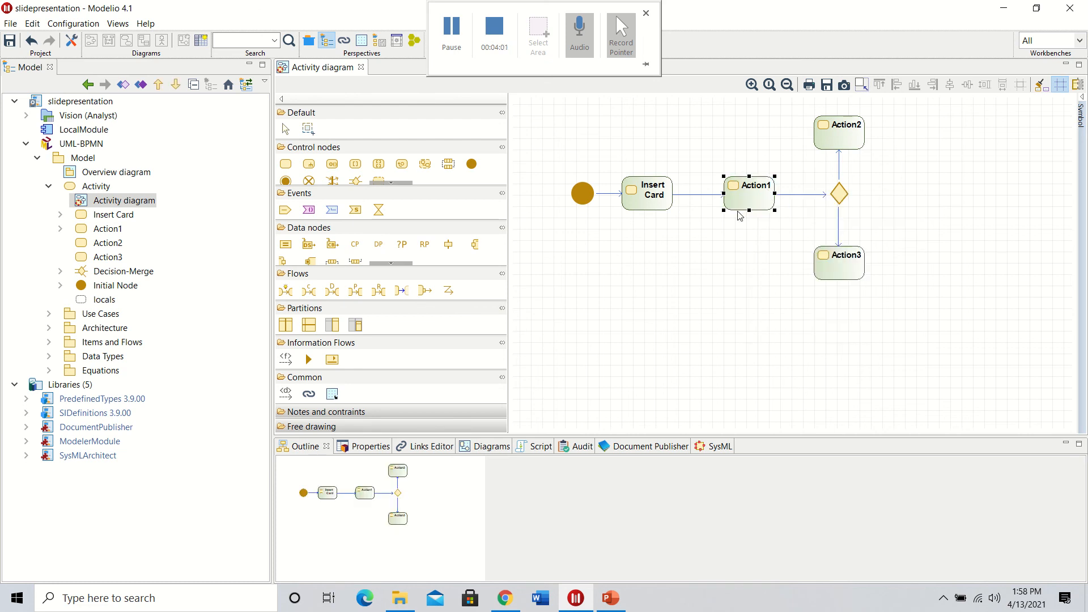
right_click(749, 194)
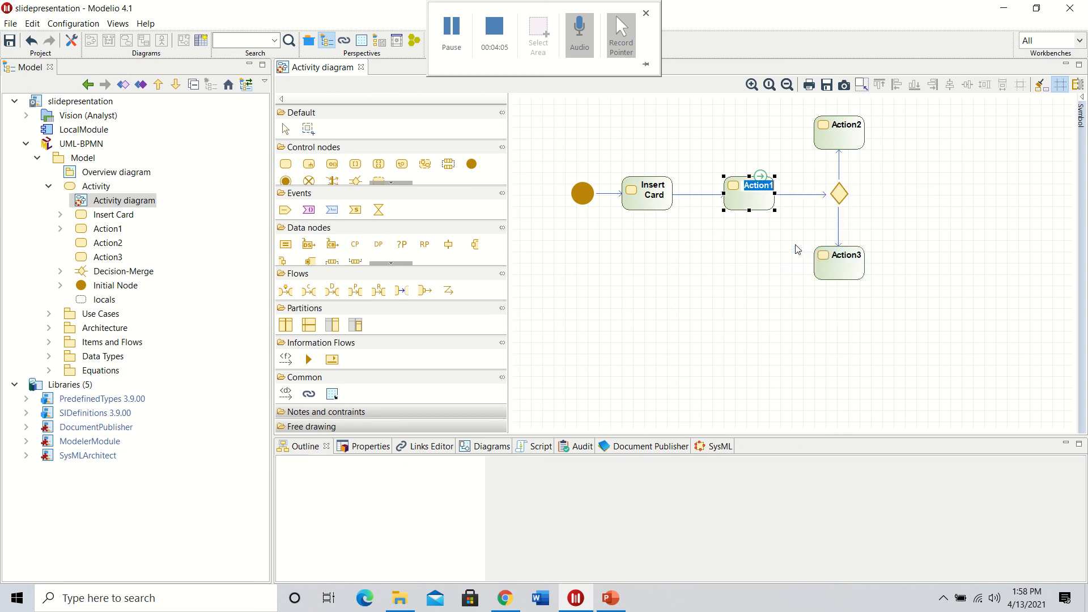
type("enter pin")
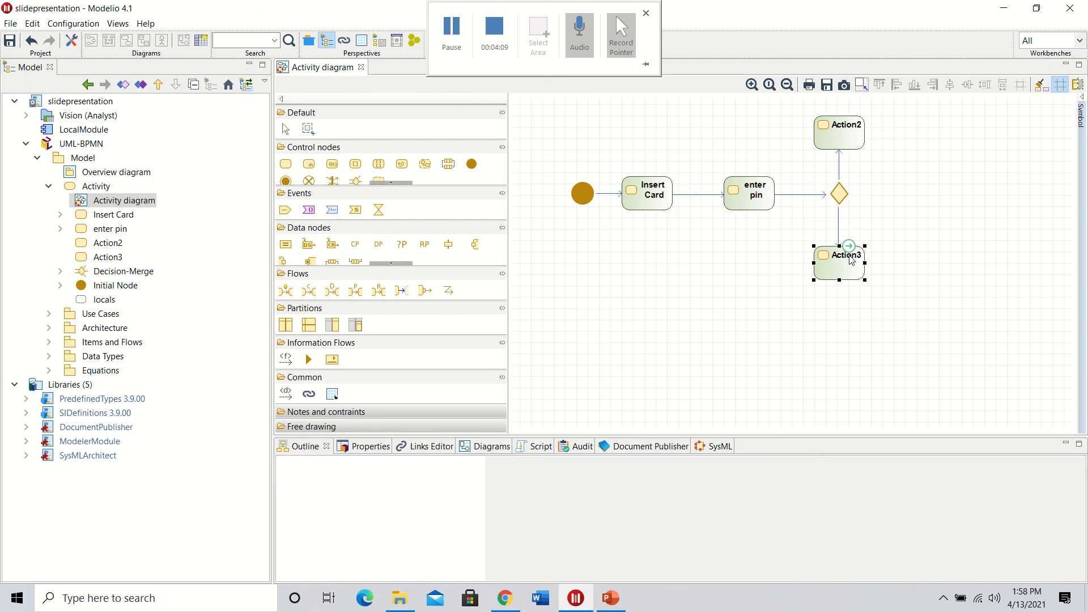
Rename Action3 to Display menu and Action2 to confiscate pin
right_click(846, 257)
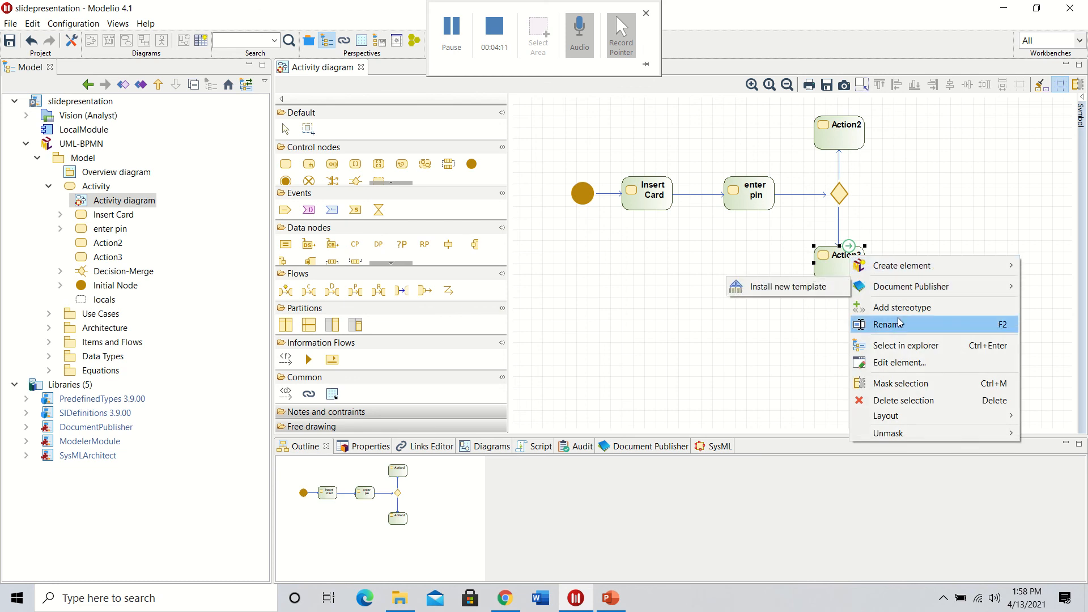
left_click(886, 324)
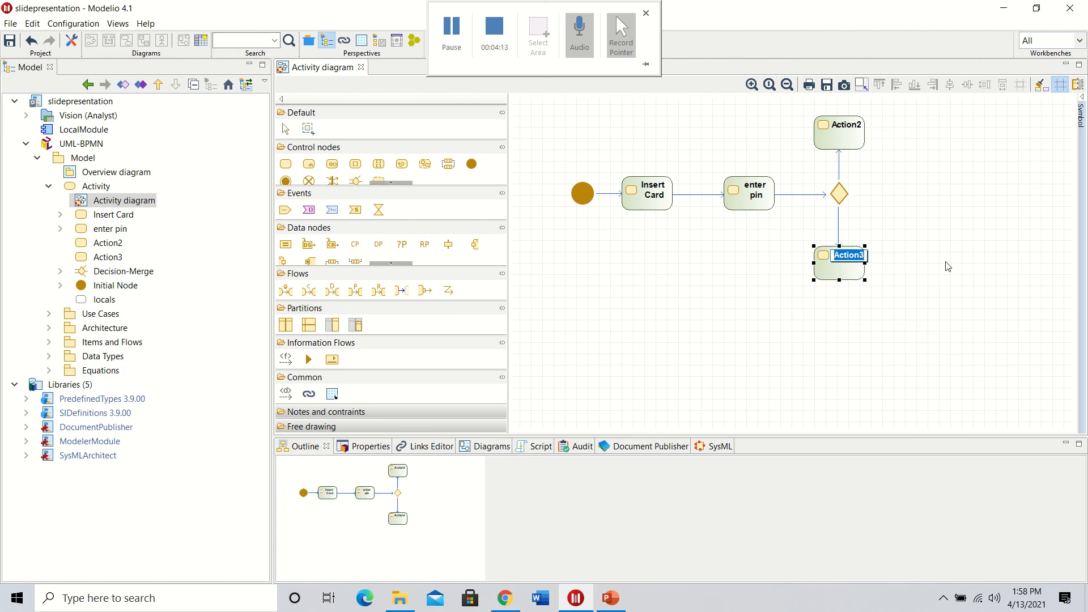
type("Display menu")
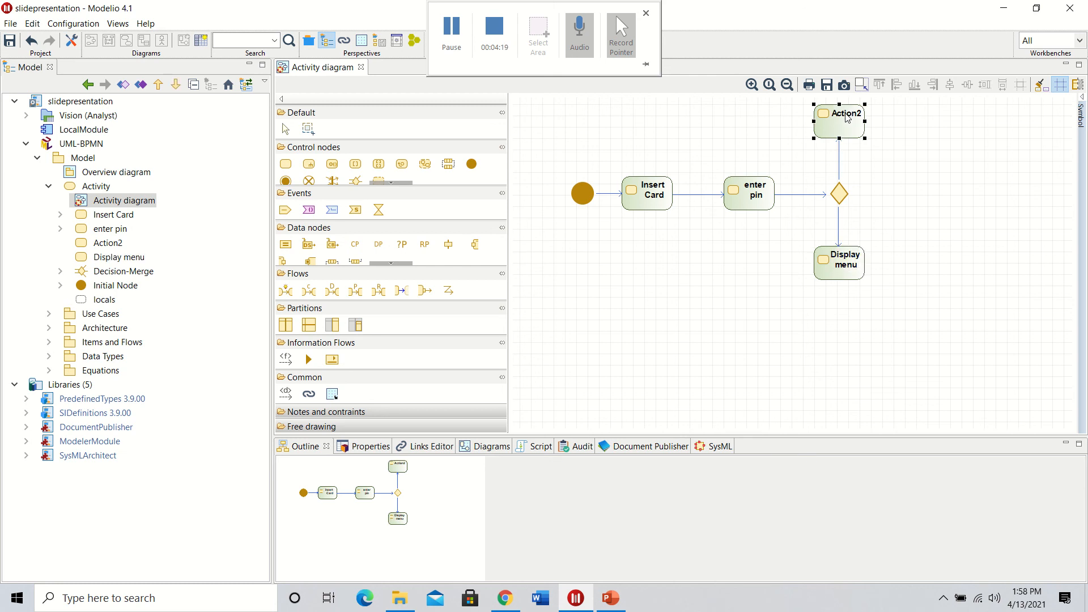
right_click(839, 118)
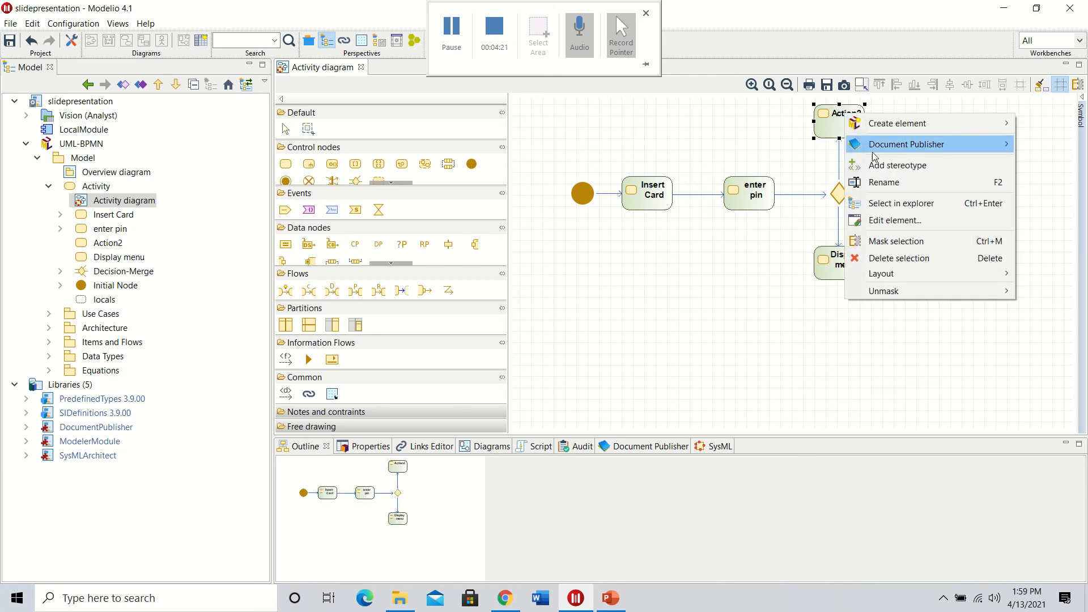
left_click(953, 122)
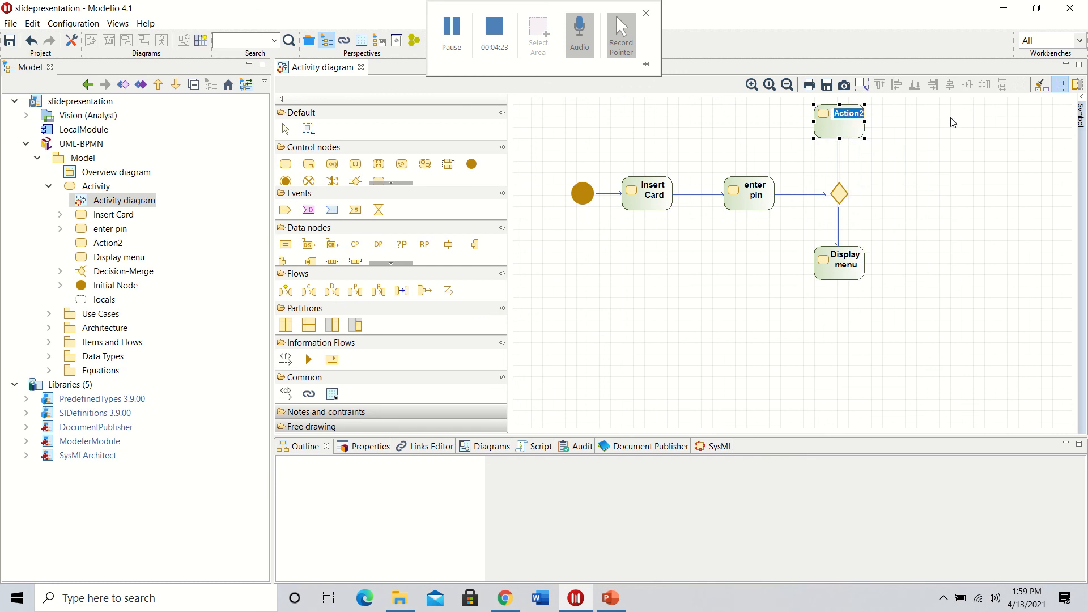
type("confis")
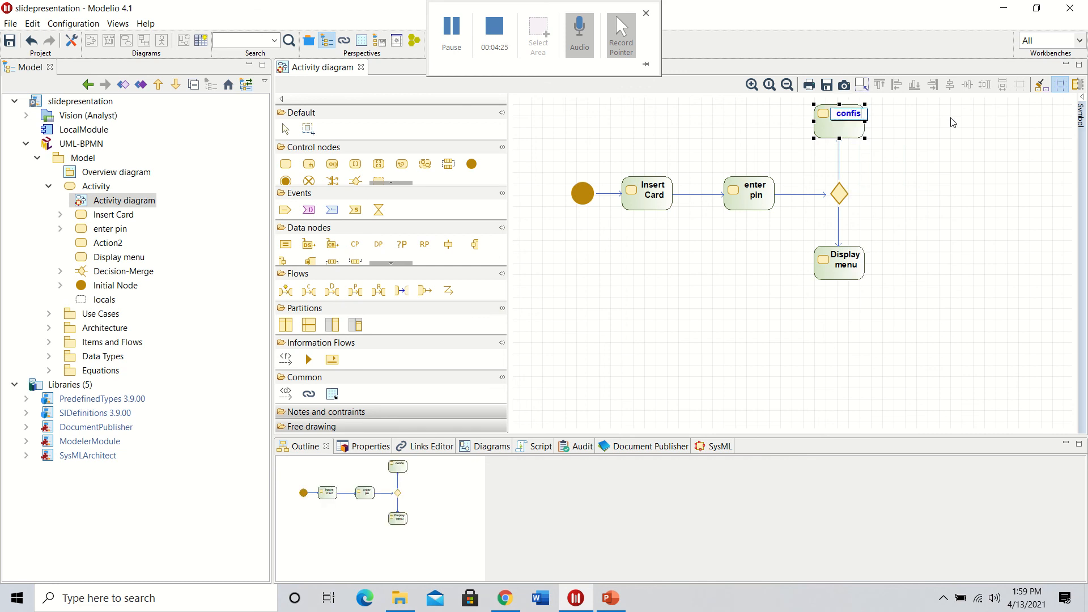
type("cate")
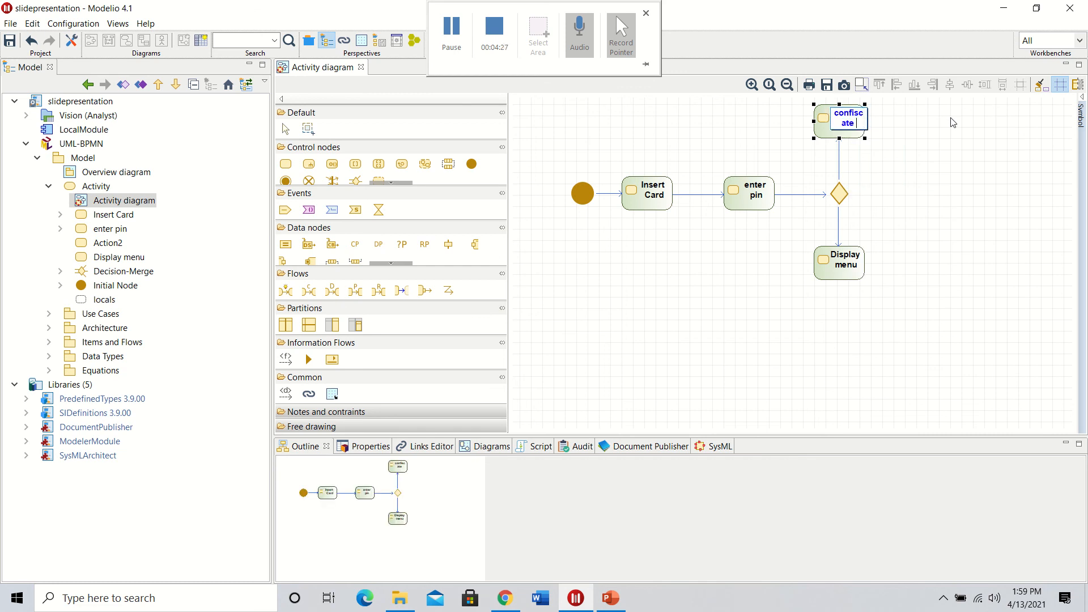
type("pin")
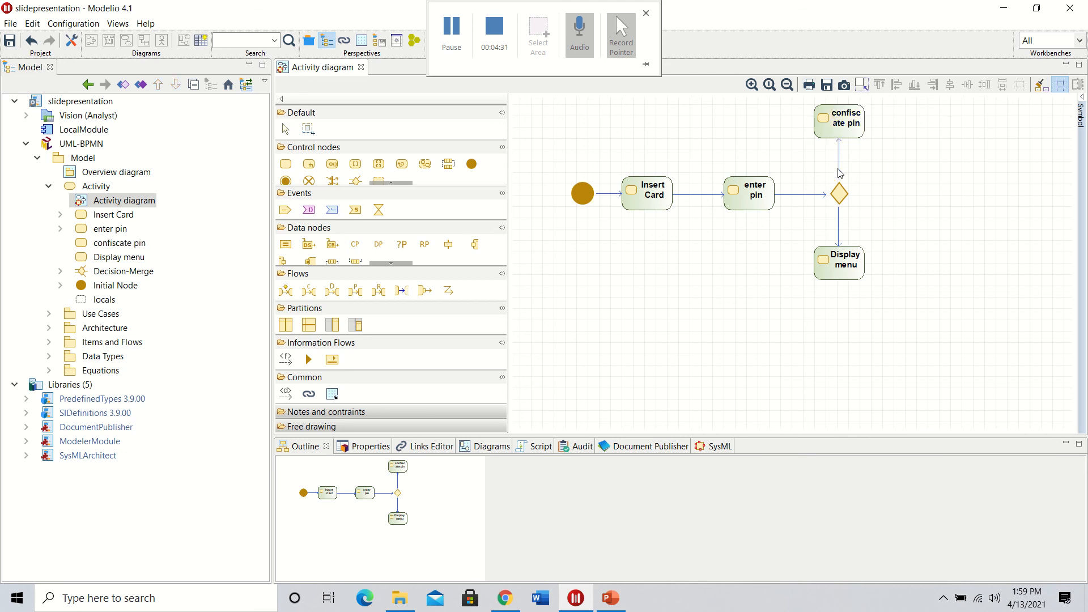
mouse_move(841, 172)
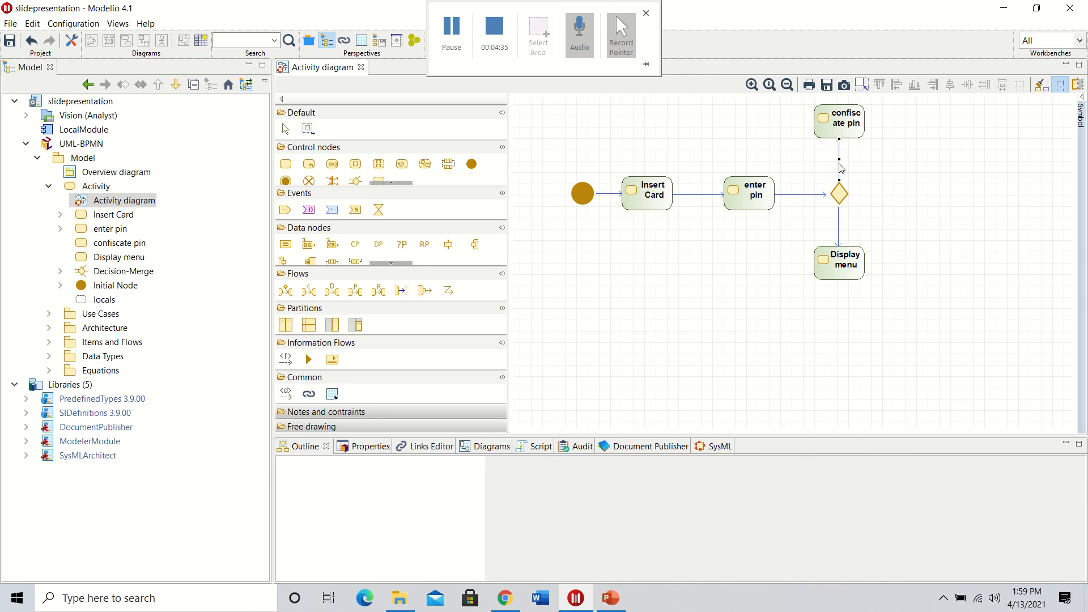
Label the decision flows [Invalid pin] toward confiscate pin and [valid pin] toward Display menu
right_click(838, 193)
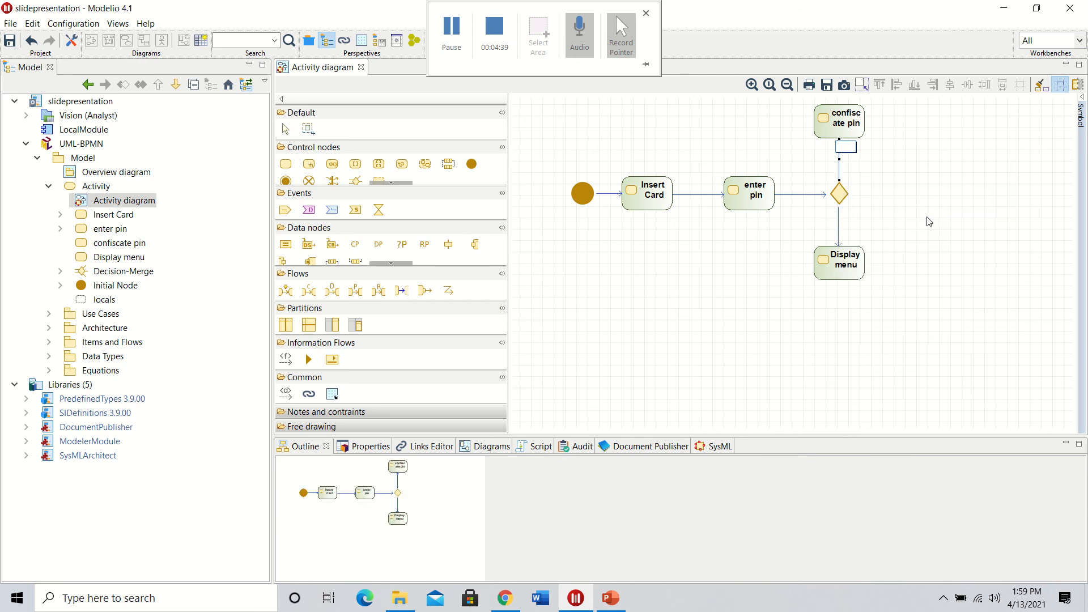
type("valid pin]")
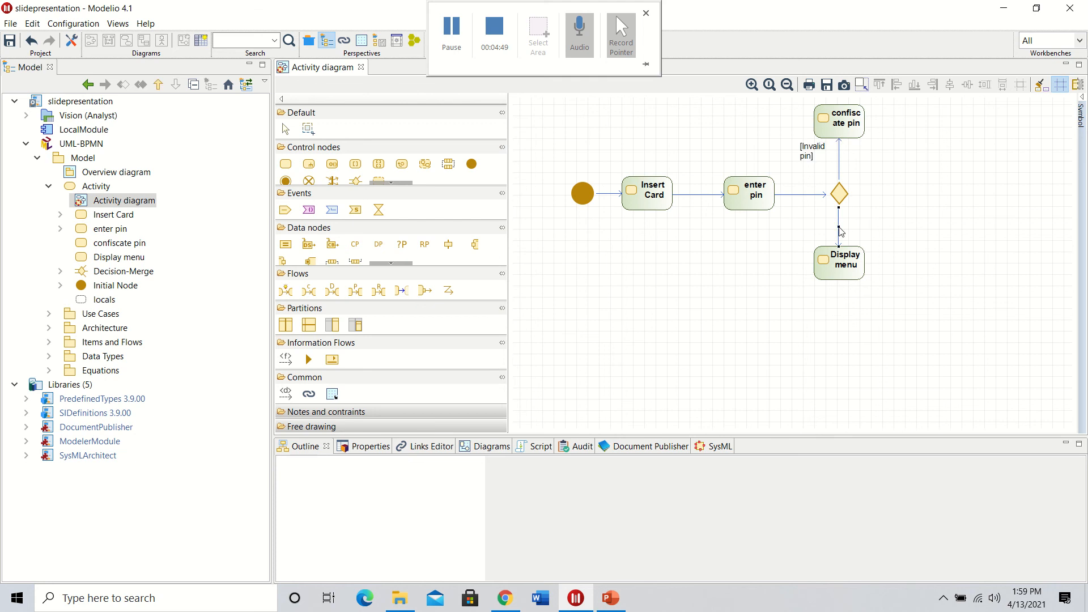
right_click(839, 249)
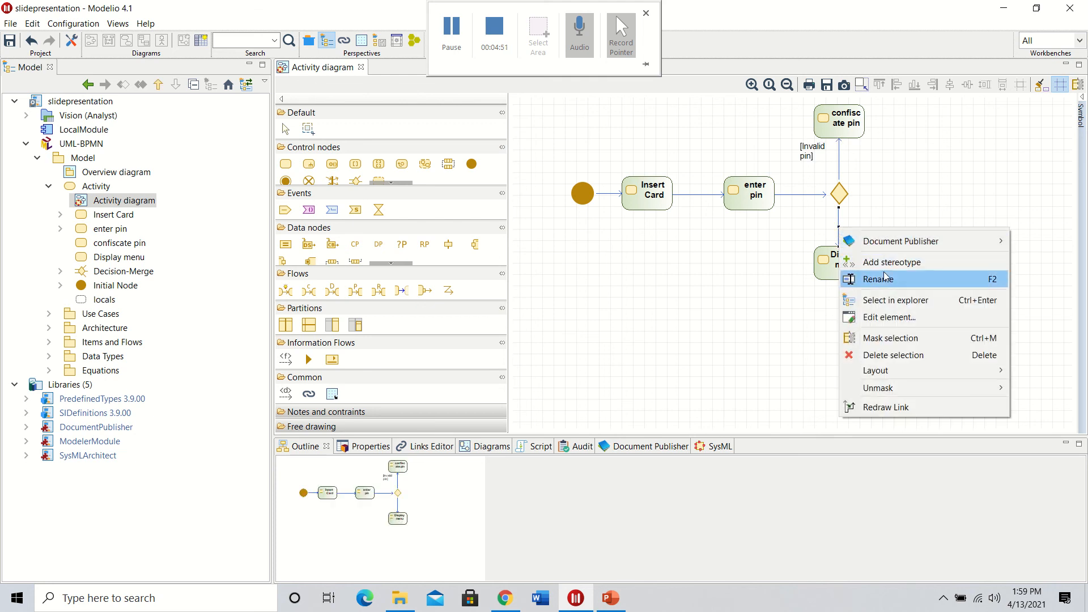
left_click(878, 279)
type("[valid pin]")
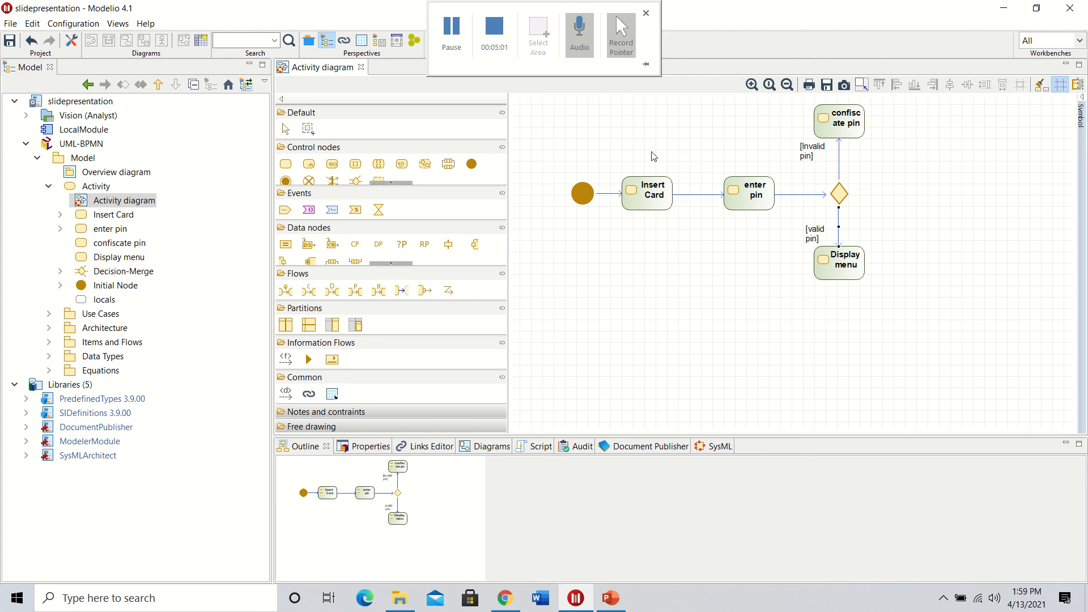
mouse_move(653, 233)
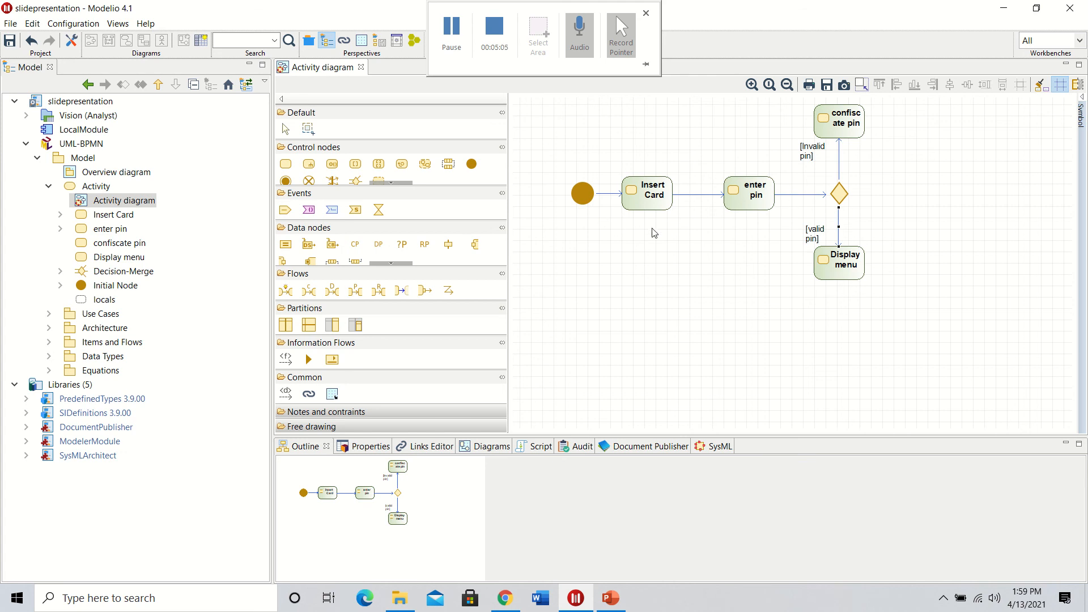
mouse_move(640, 215)
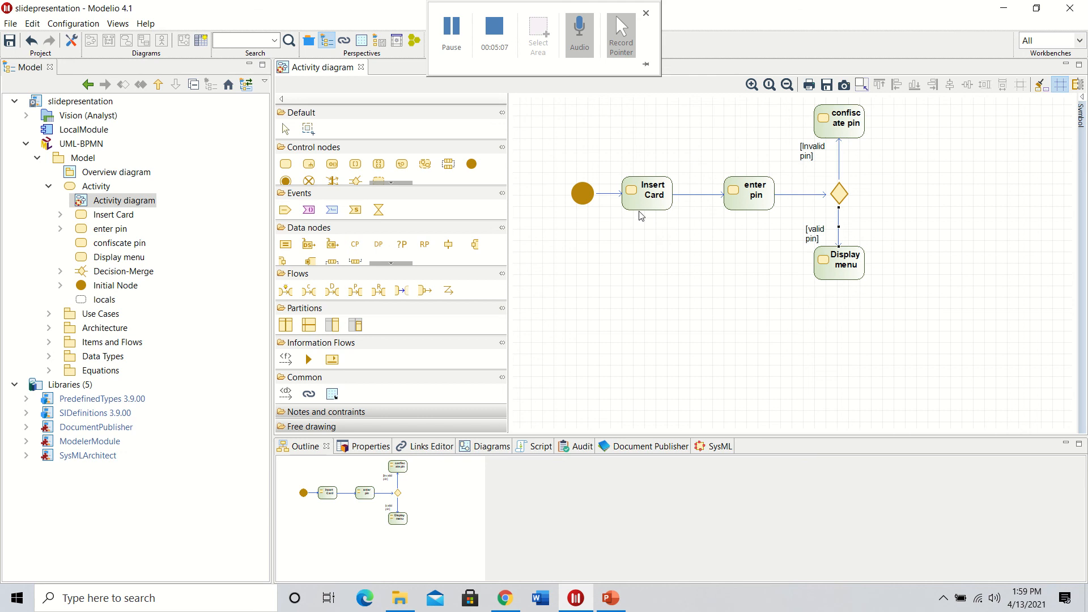